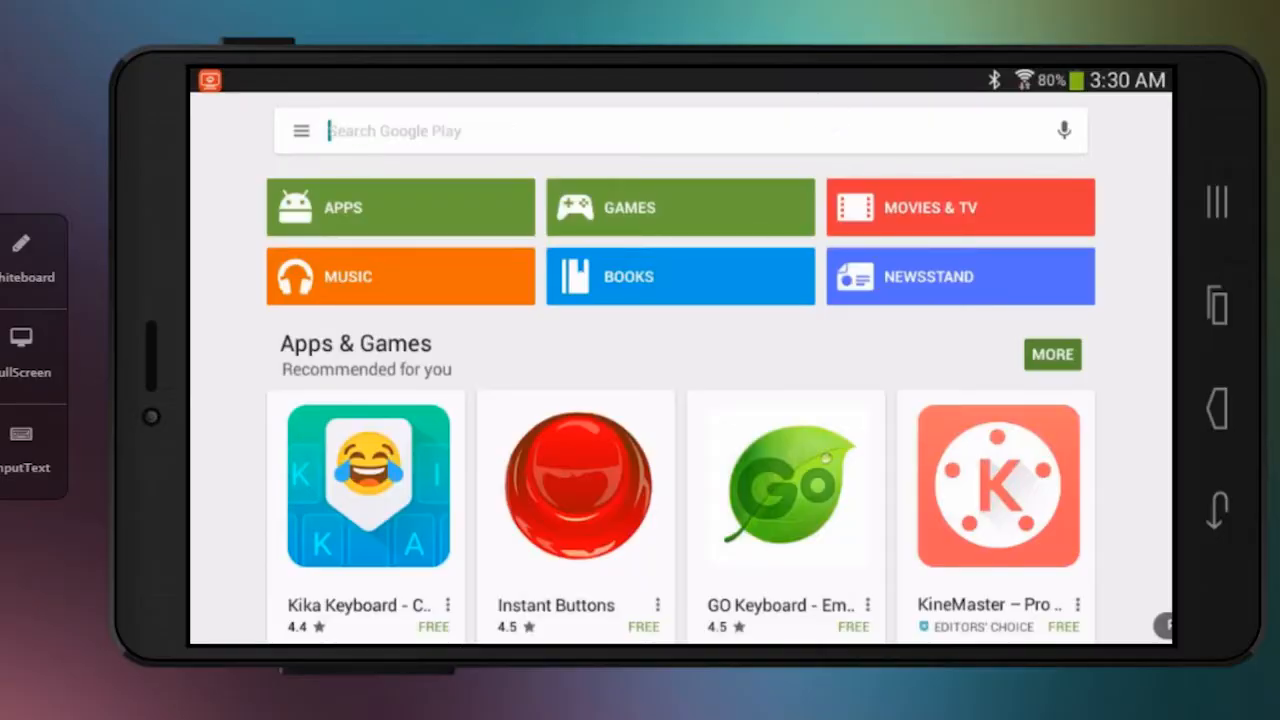
# - Search Play Store for 'stop motion studio' and open the PicPac Stop Motion & TimeLapse listing
pyautogui.click(680, 131)
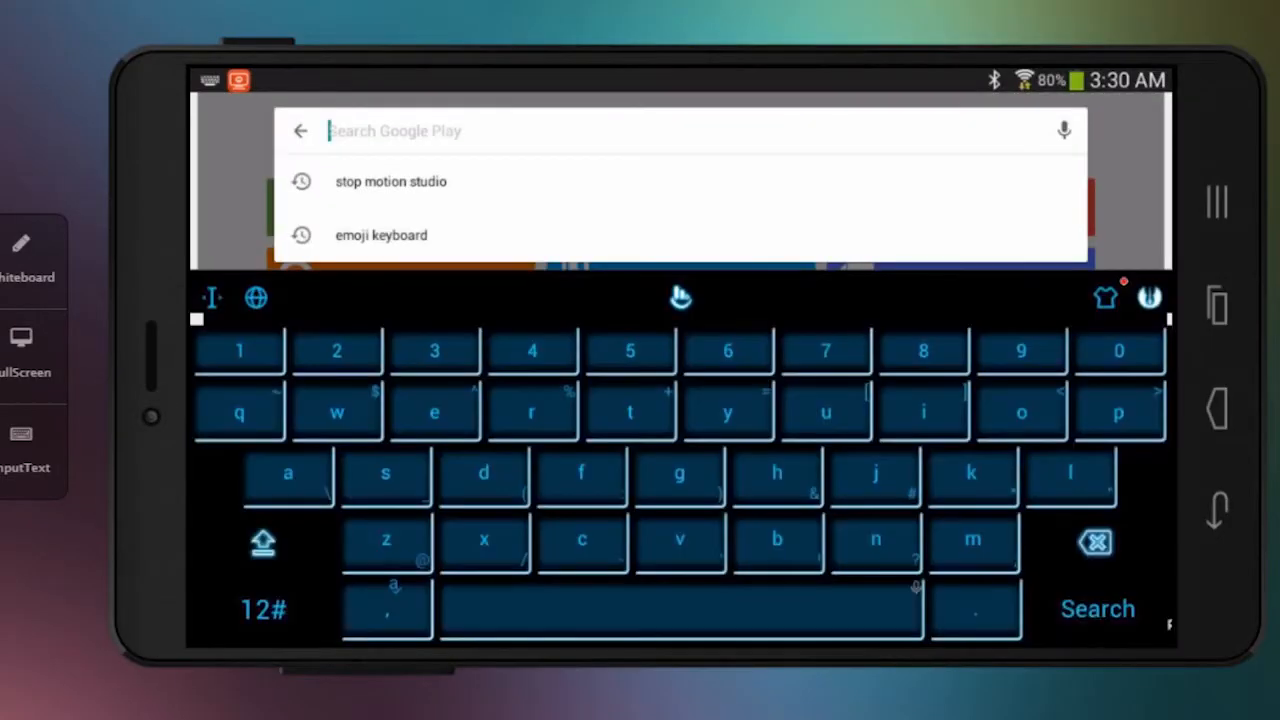
pyautogui.click(390, 181)
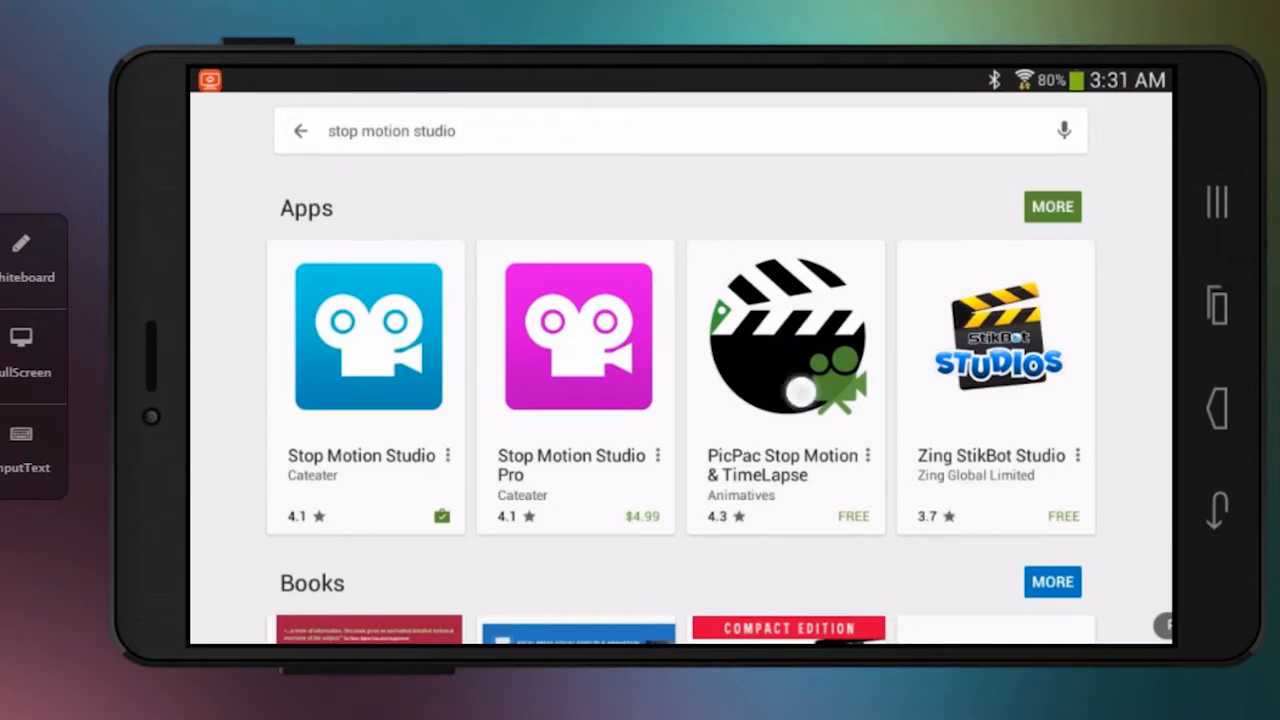
pyautogui.click(785, 335)
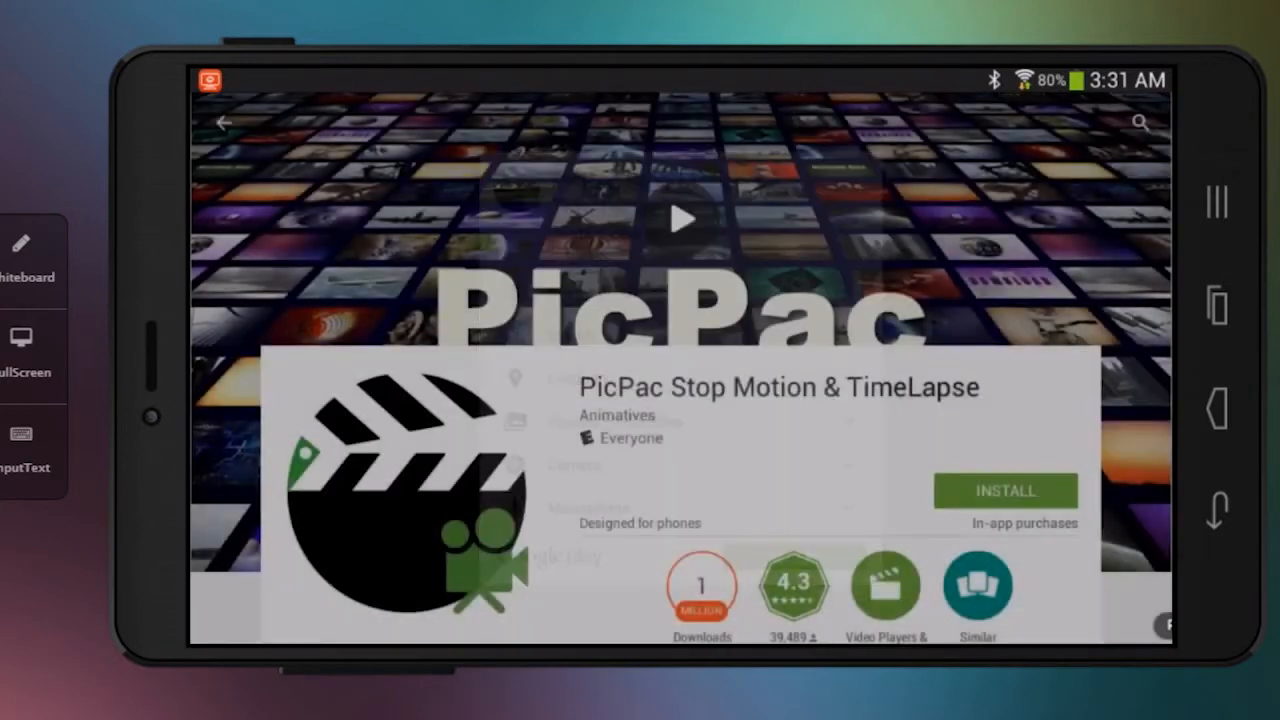
# - Install PicPac Stop Motion & TimeLapse from its Play Store listing
pyautogui.click(1005, 491)
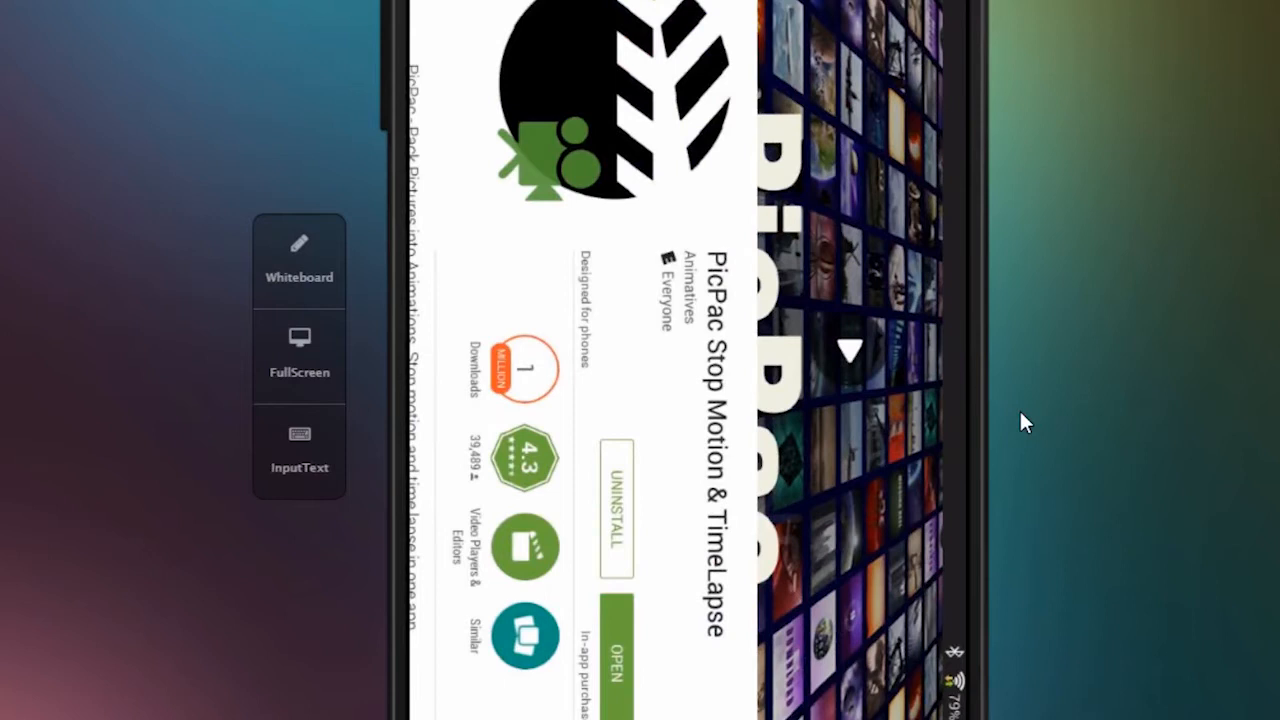
pyautogui.moveTo(668, 642)
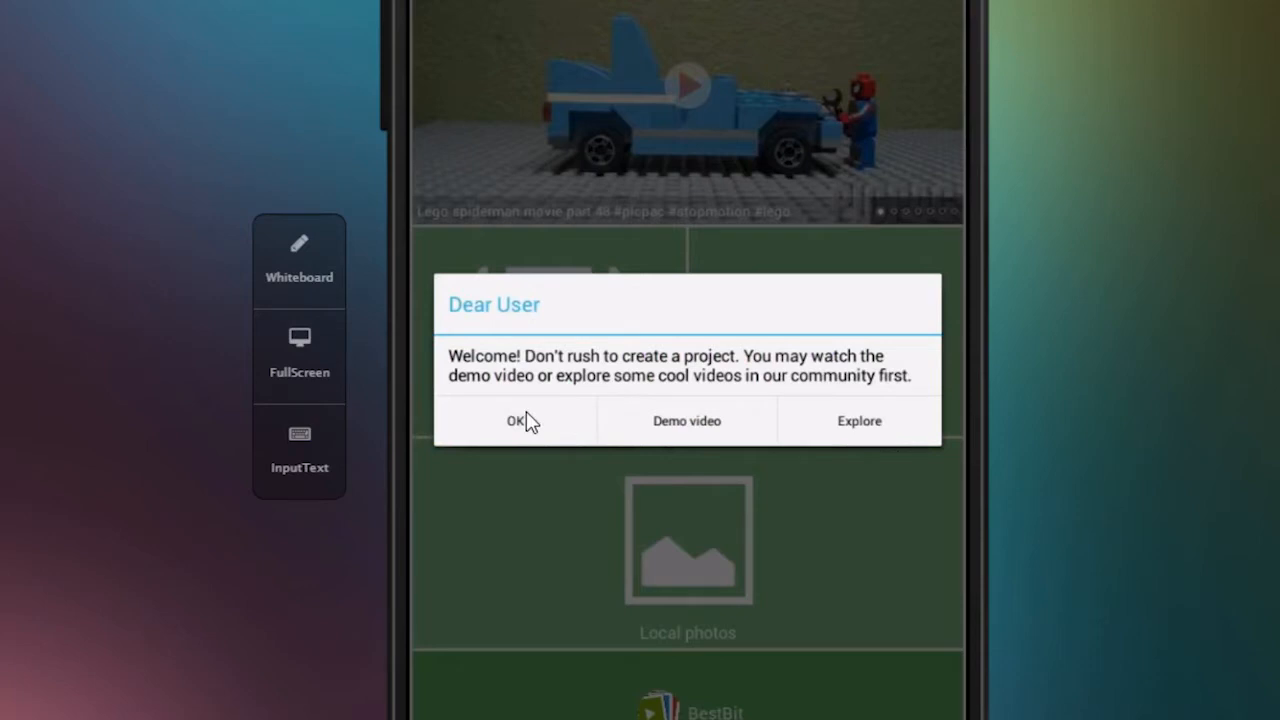
# - Dismiss PicPac's Dear User welcome dialog to reach the home screen
pyautogui.click(516, 420)
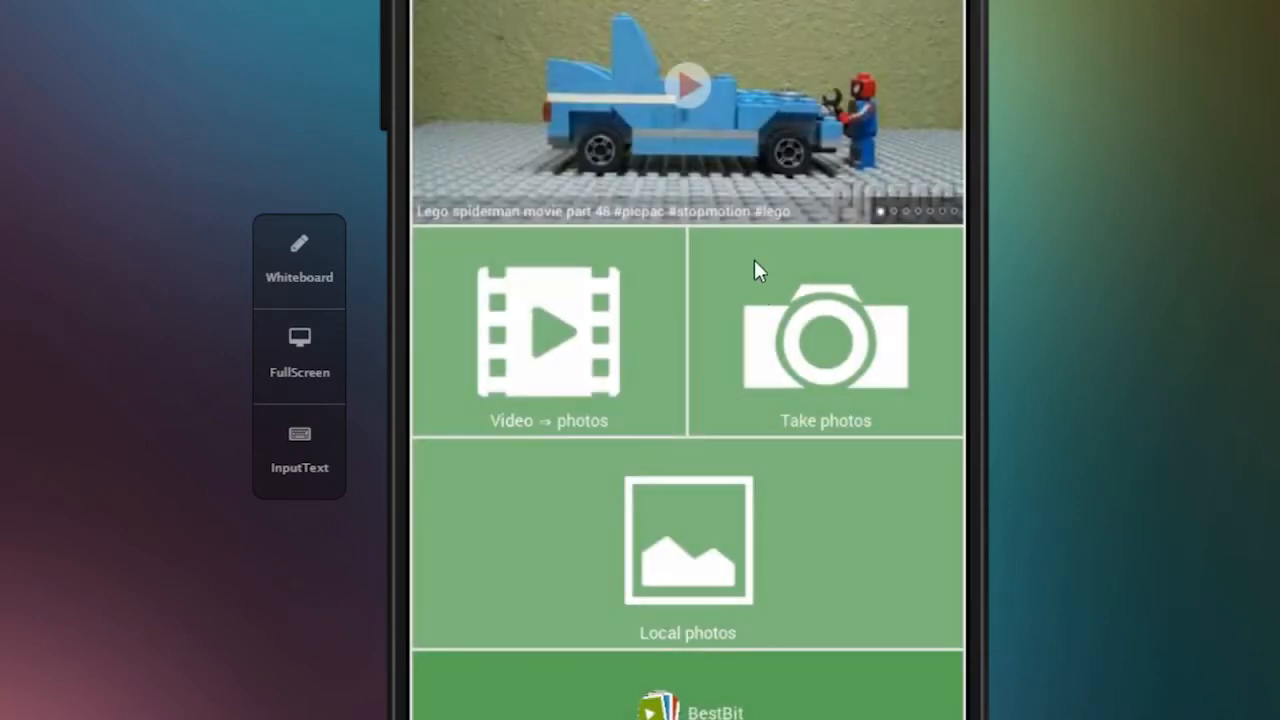
pyautogui.moveTo(820, 573)
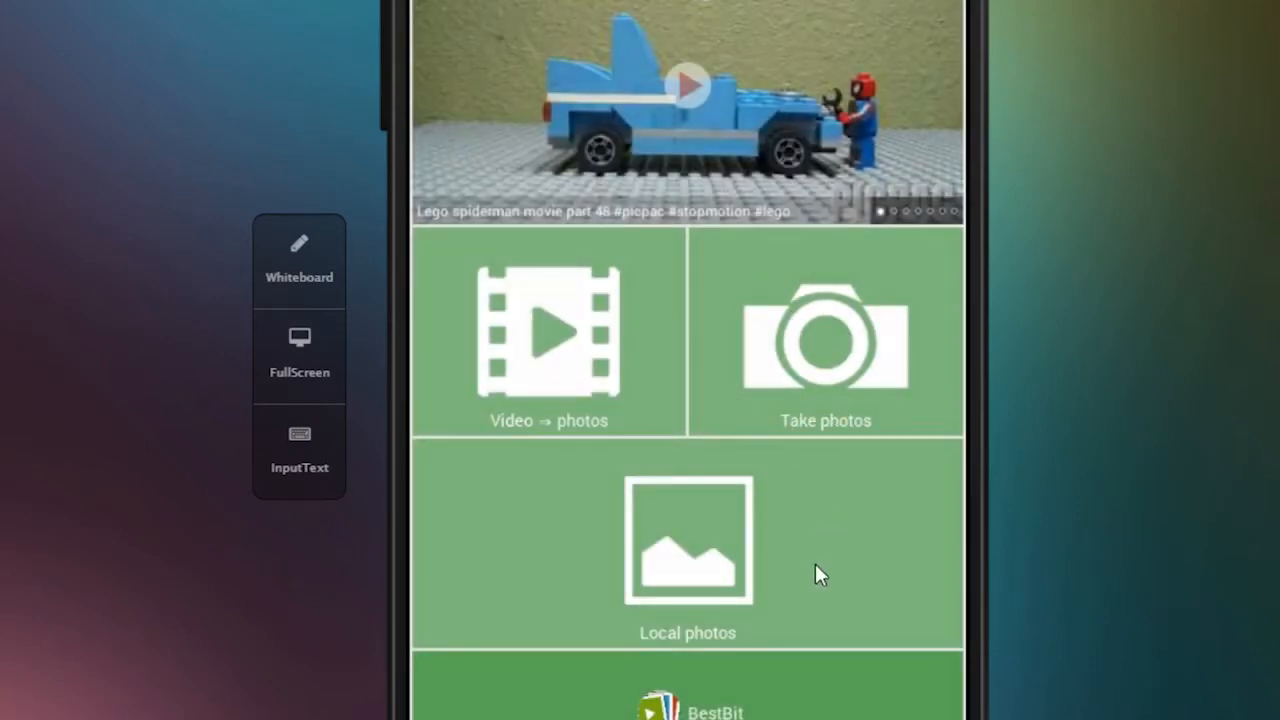
pyautogui.moveTo(675, 610)
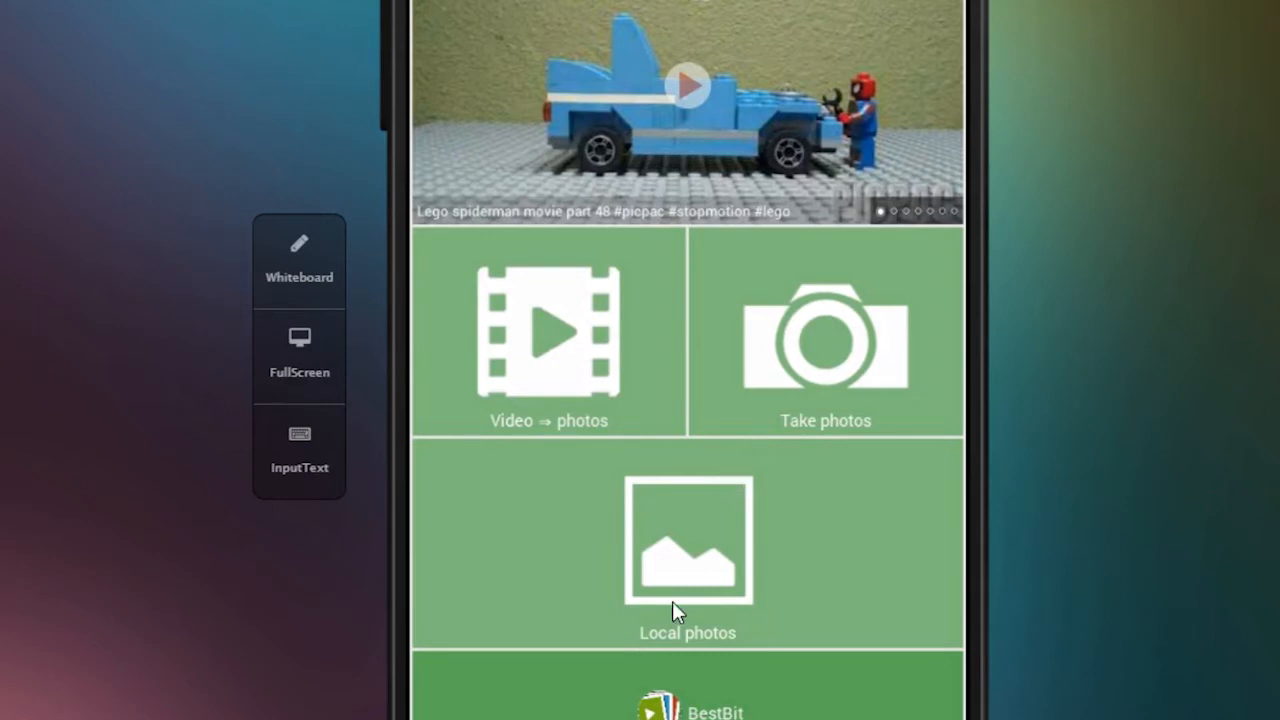
pyautogui.moveTo(1037, 513)
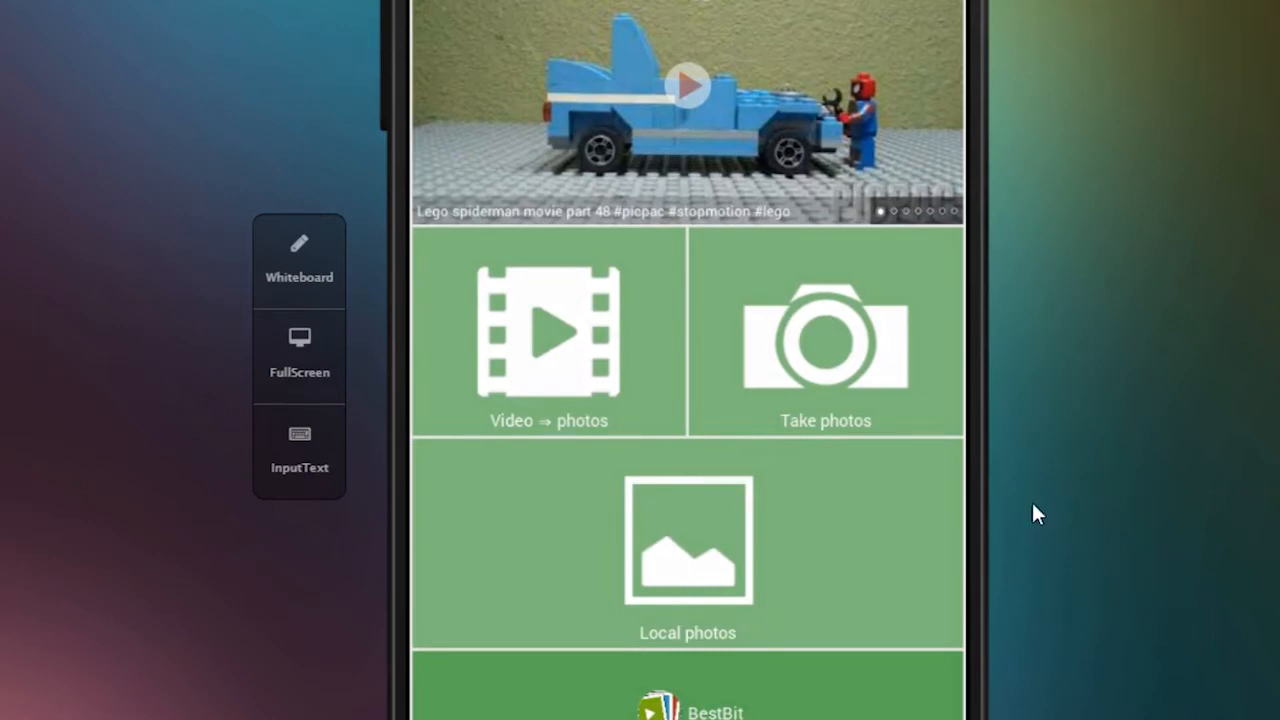
pyautogui.moveTo(918, 378)
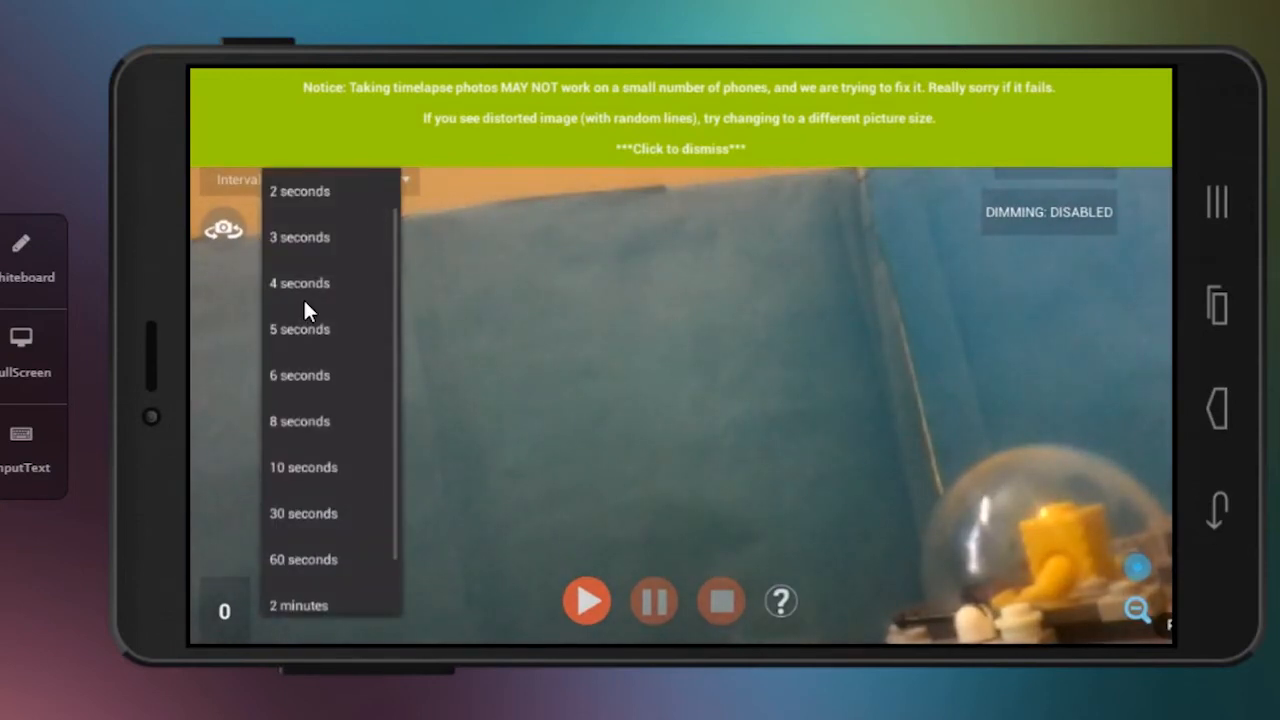
# - Set the timelapse capture interval to 5 seconds at 1600 x 1200 while framing the Lego UFO
pyautogui.click(299, 329)
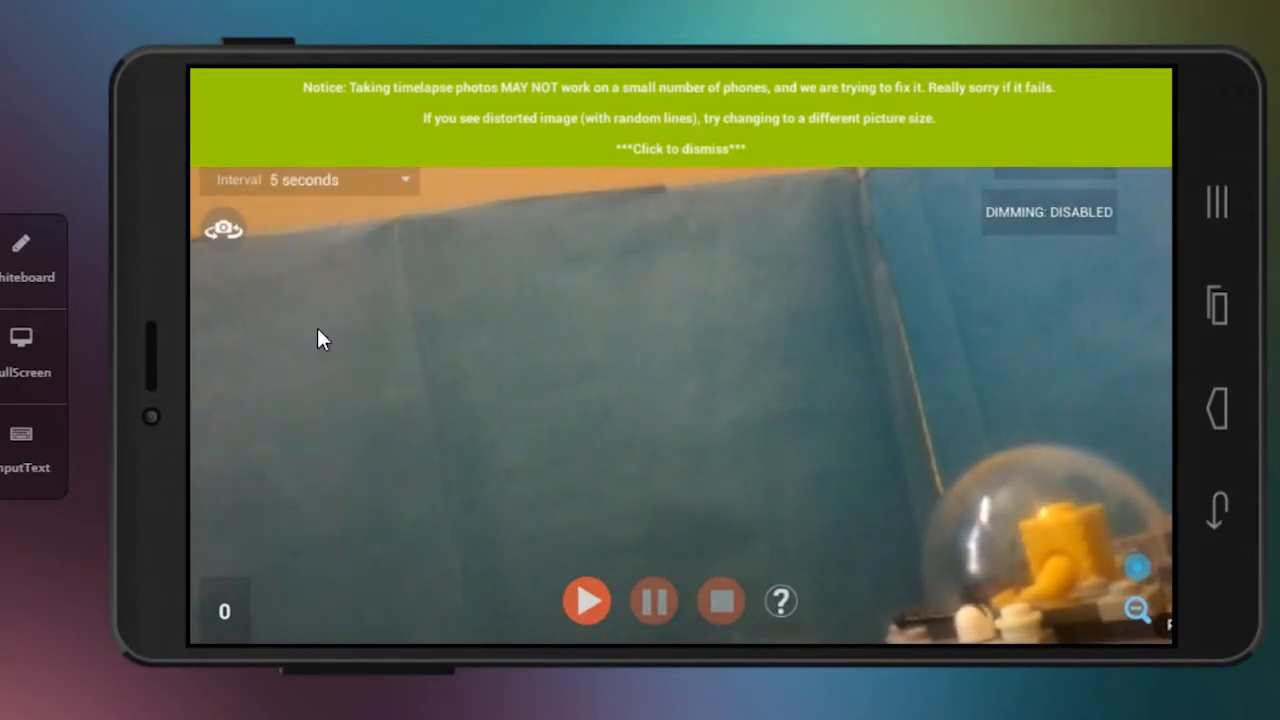
pyautogui.moveTo(413, 313)
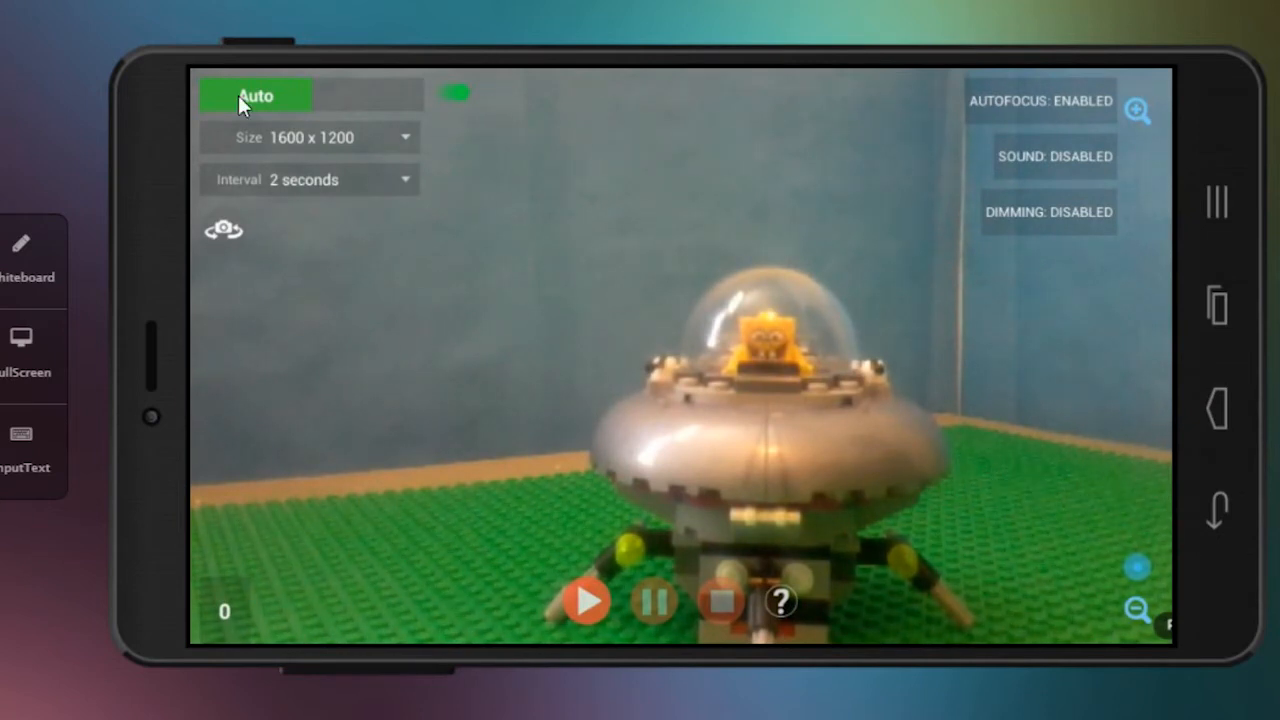
pyautogui.moveTo(300, 190)
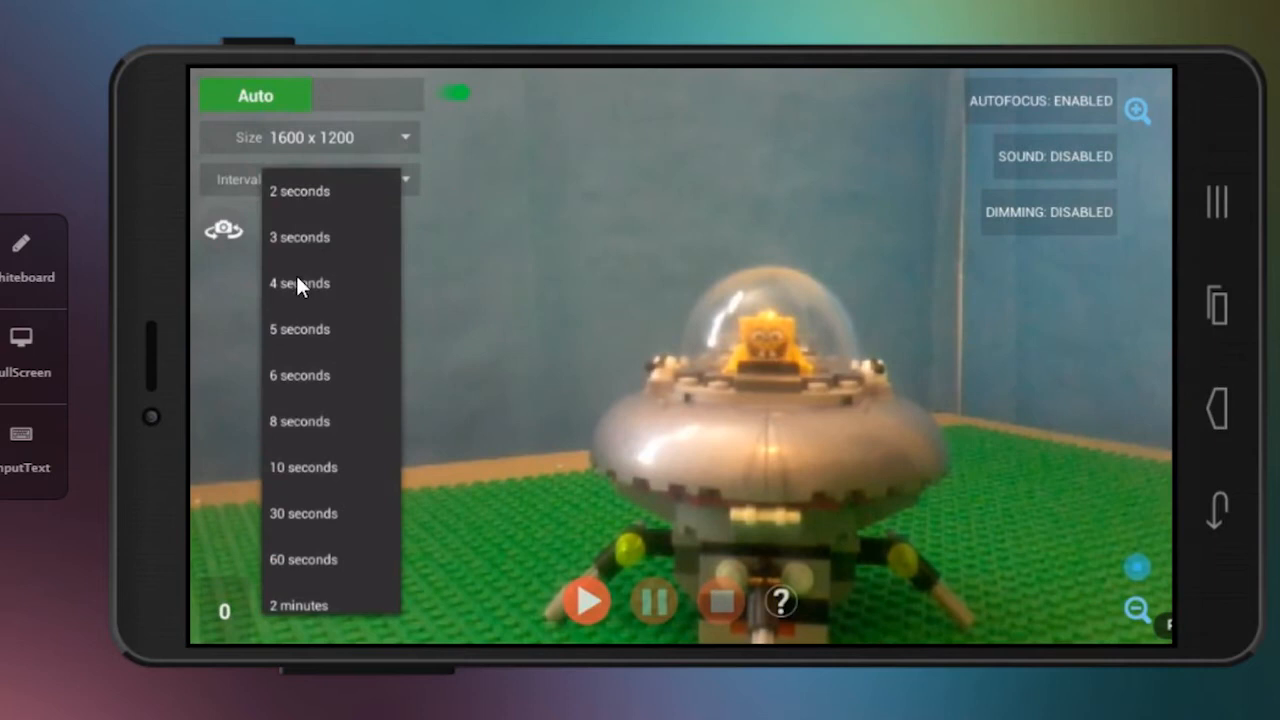
pyautogui.click(299, 328)
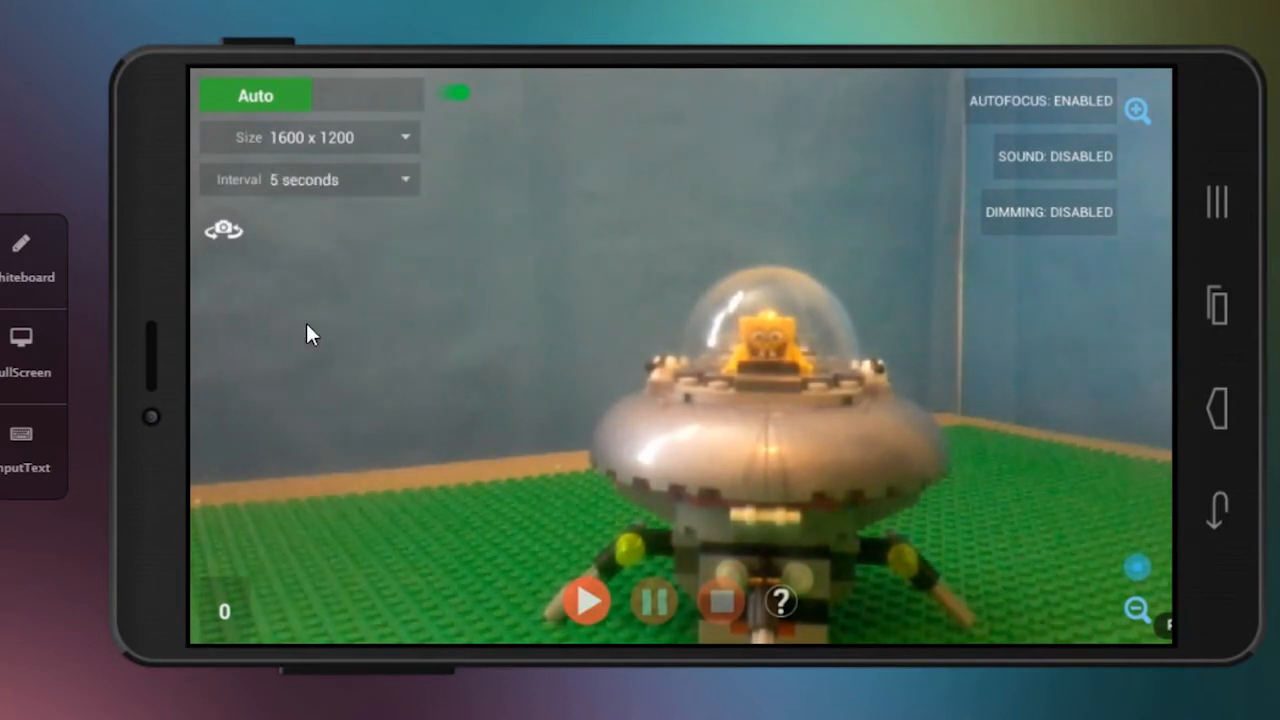
pyautogui.moveTo(170, 250)
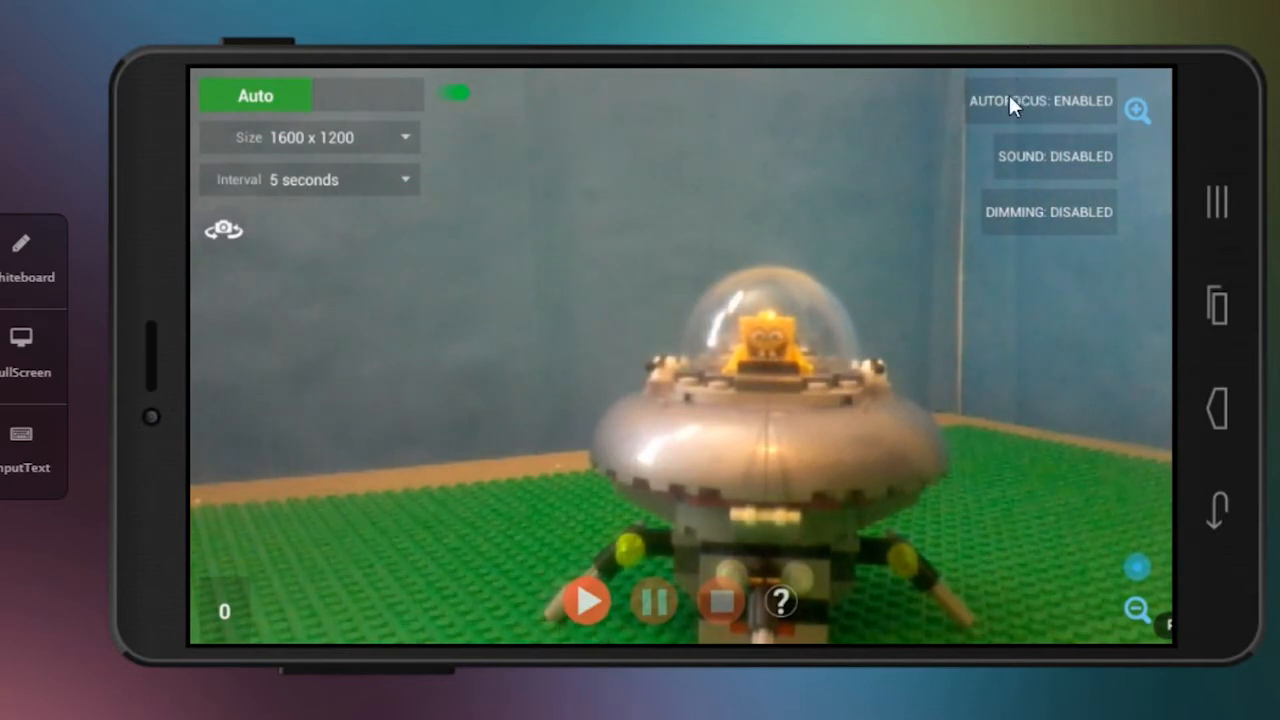
pyautogui.moveTo(875, 242)
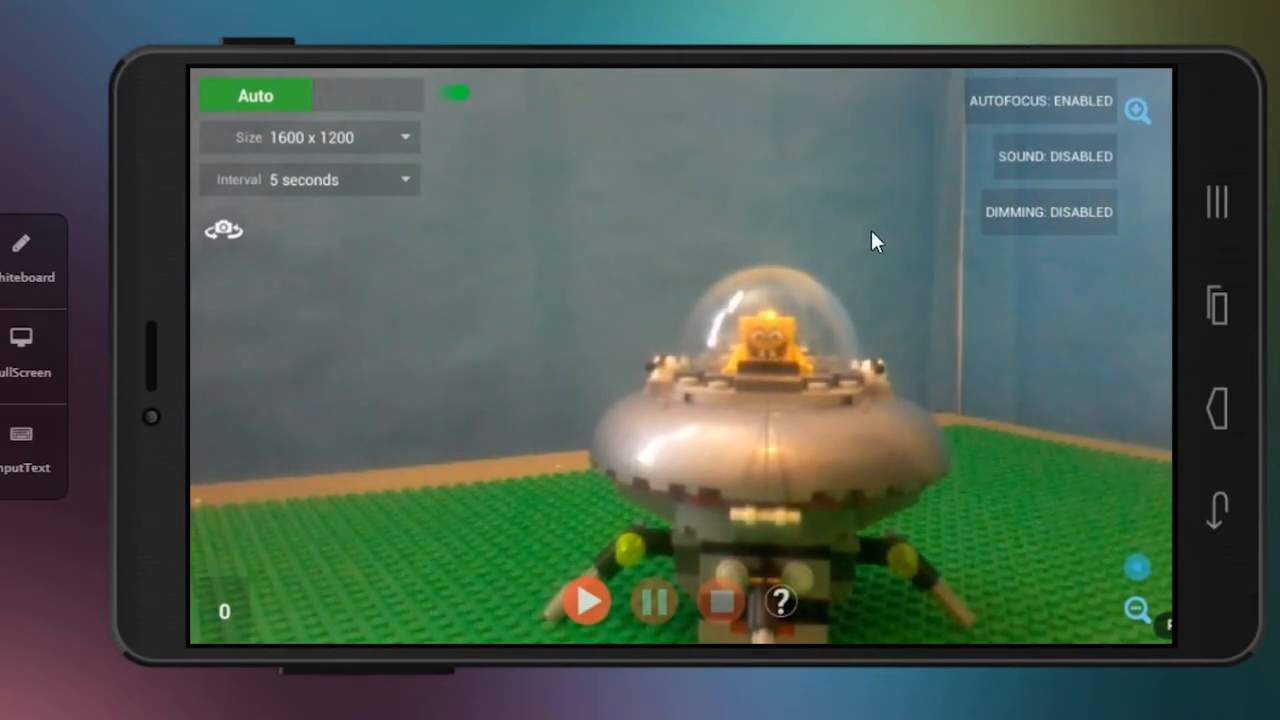
pyautogui.moveTo(598, 563)
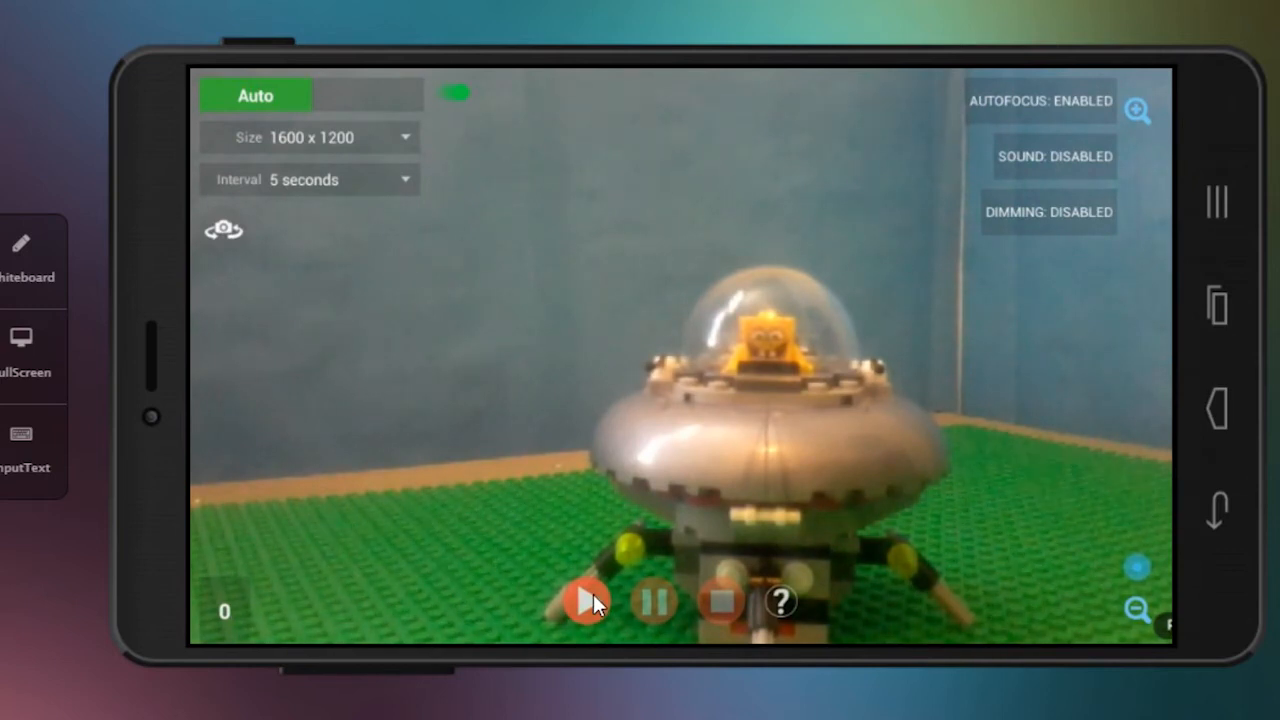
# - Start the timelapse capture and shoot about 10 frames of the UFO being taken apart
pyautogui.click(590, 600)
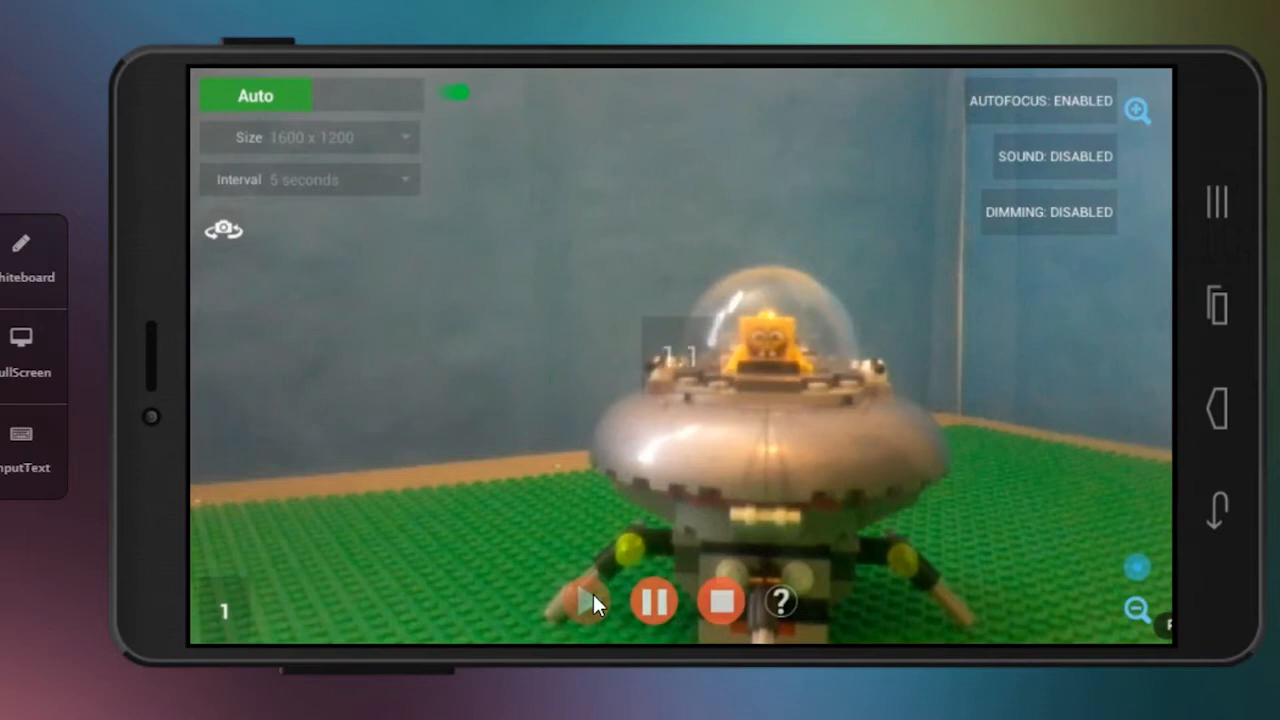
pyautogui.click(594, 600)
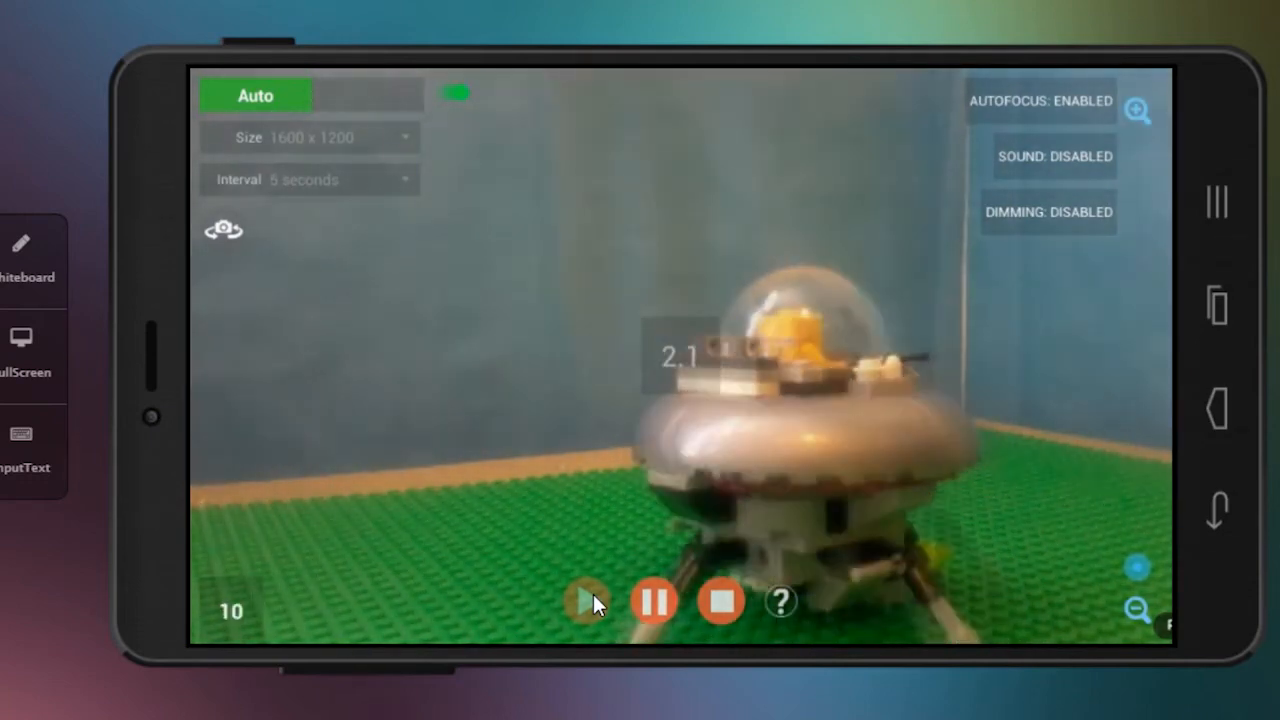
pyautogui.click(588, 600)
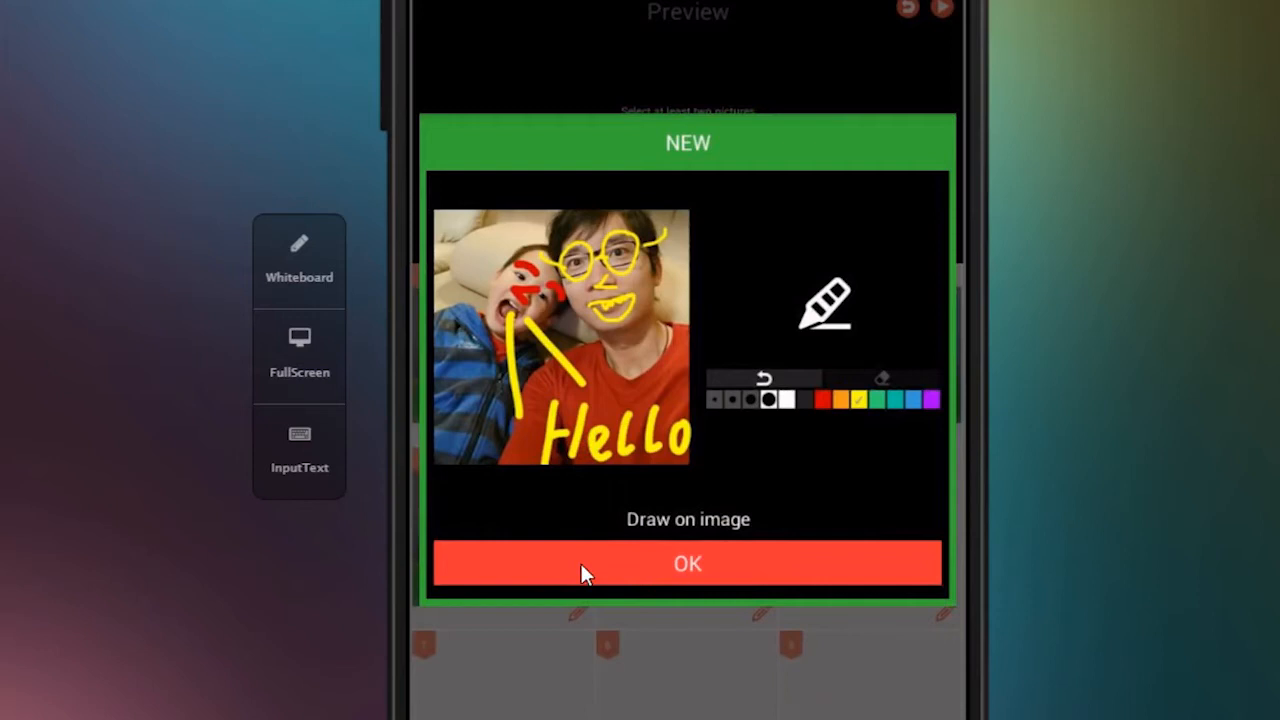
# - Dismiss the Draw on image tip and select All pictures for a 1/10-second-per-frame video
pyautogui.click(687, 563)
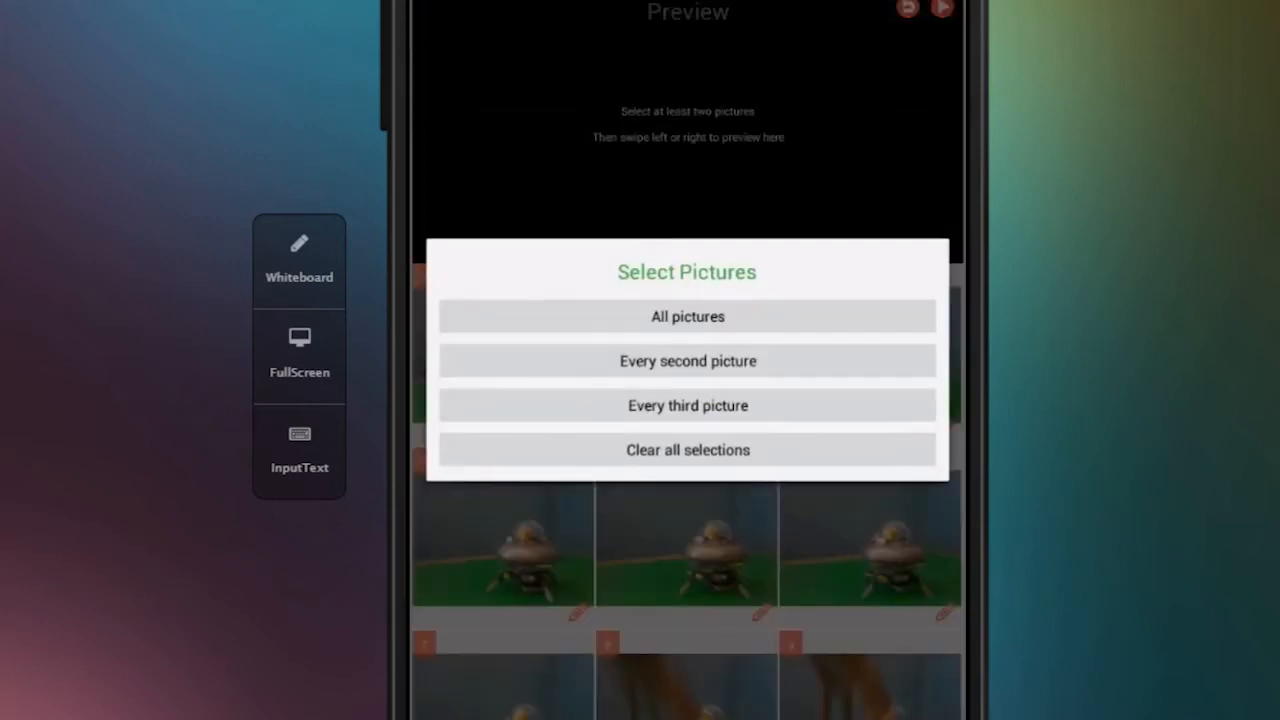
pyautogui.moveTo(687, 317)
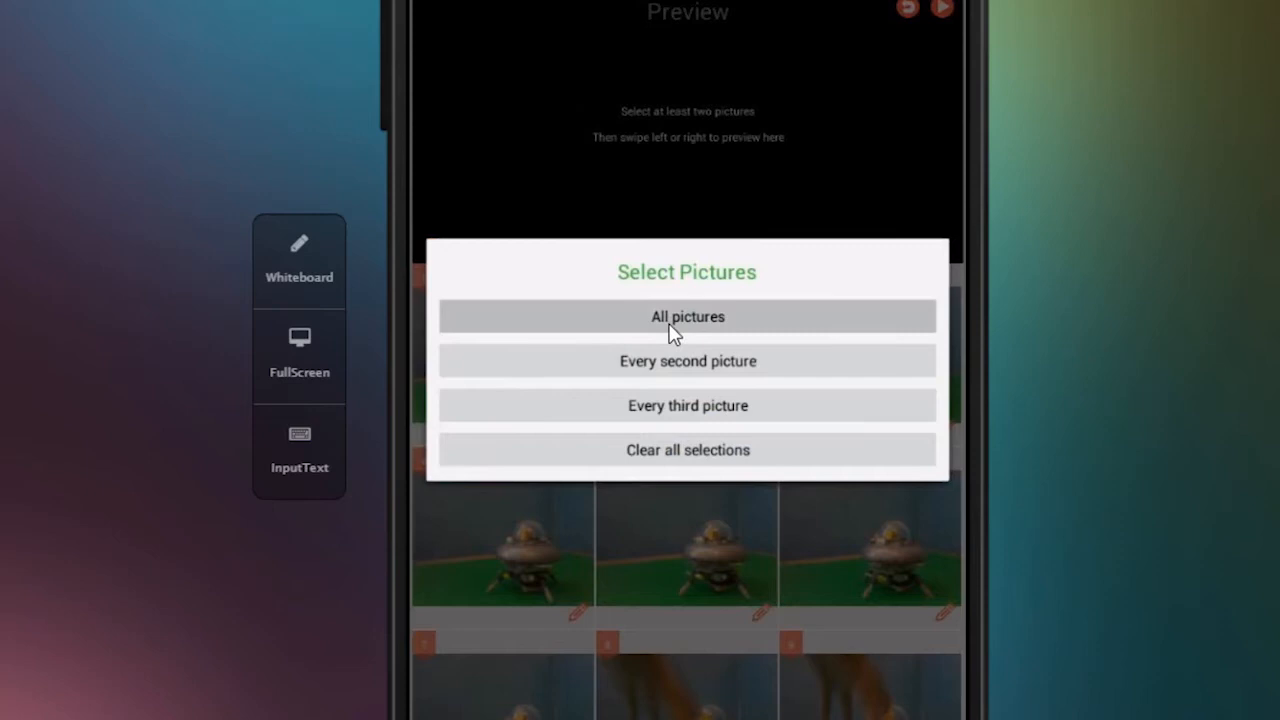
pyautogui.click(688, 316)
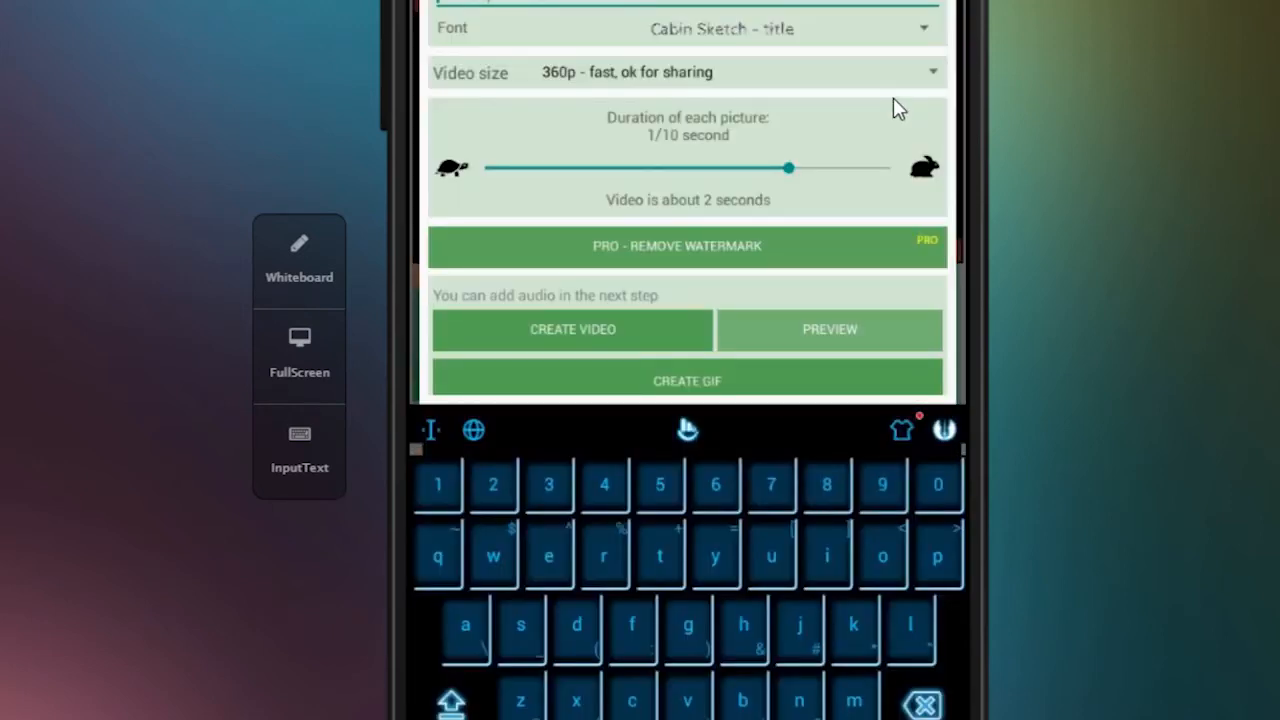
pyautogui.moveTo(643, 692)
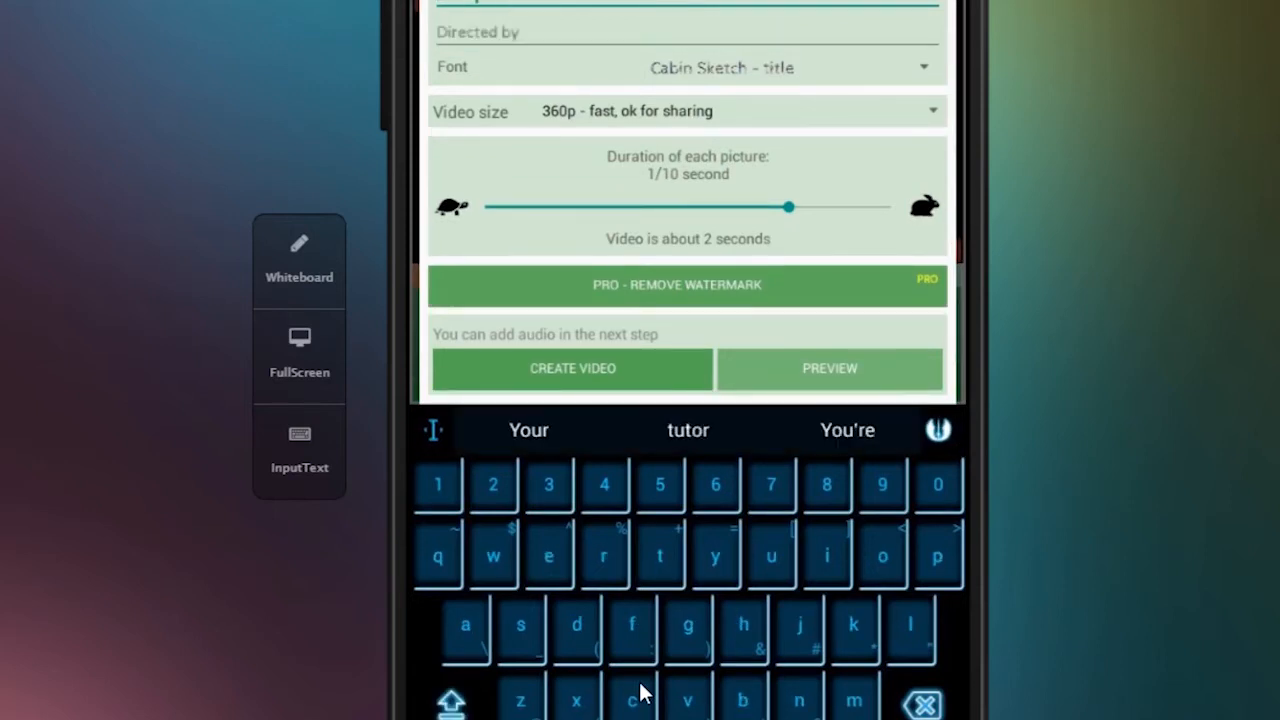
# - Fill the Directed by credit with the name 'Landini'
pyautogui.click(490, 32)
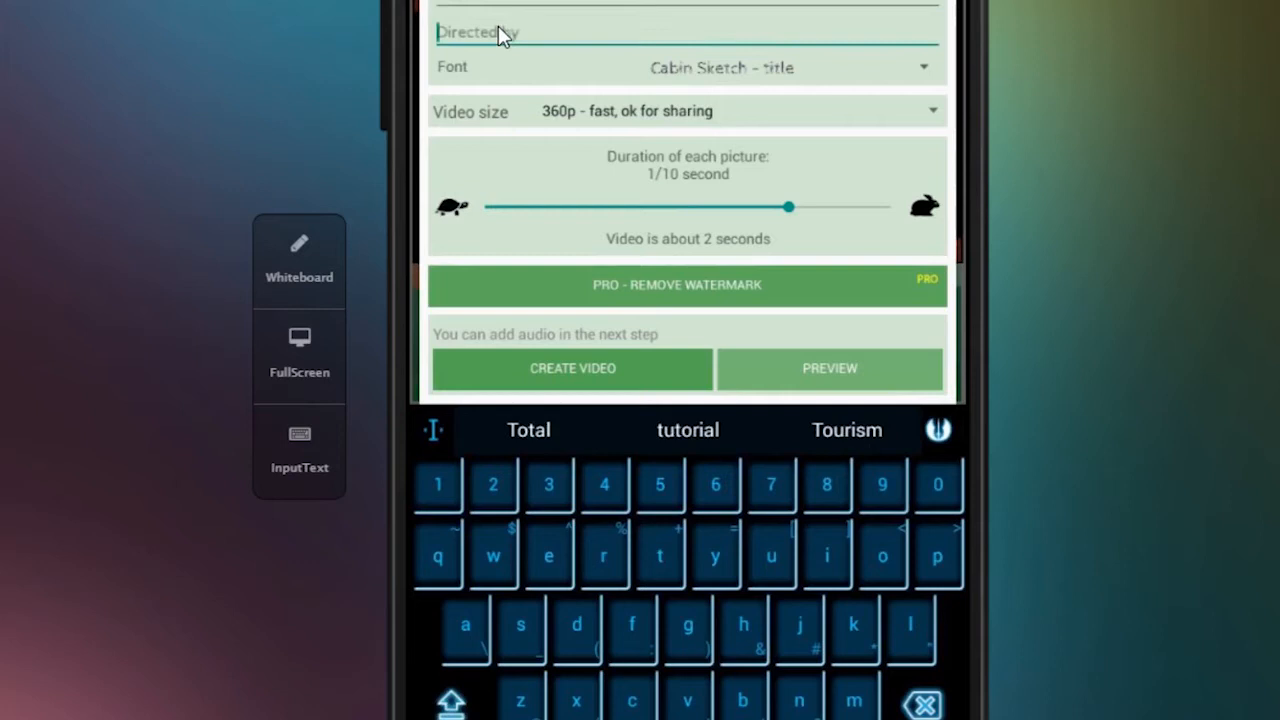
pyautogui.write('Land')
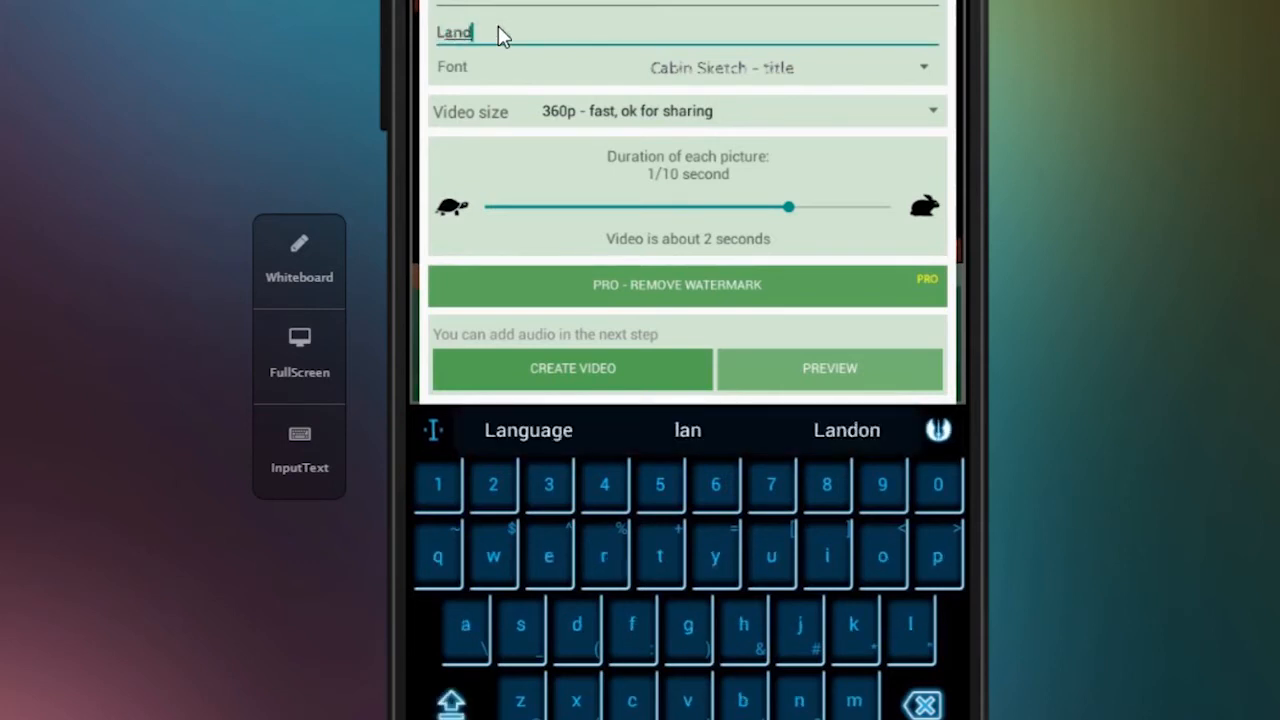
pyautogui.write('ini')
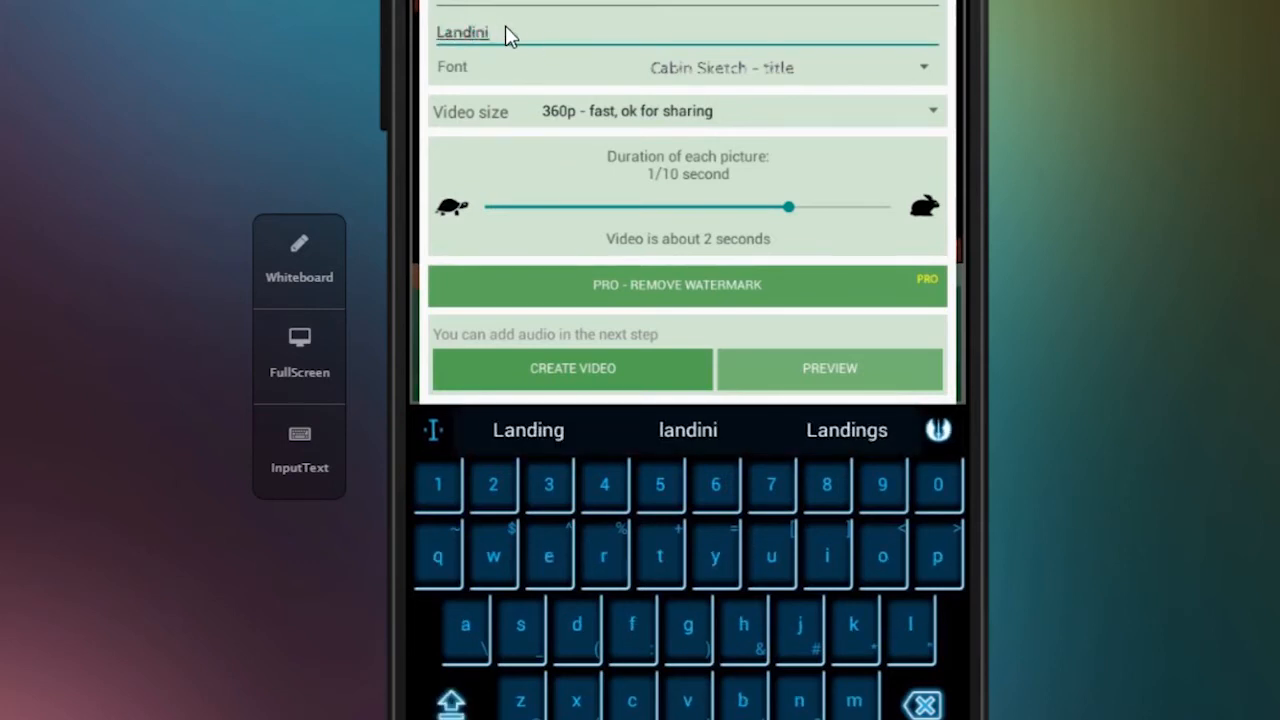
pyautogui.moveTo(583, 257)
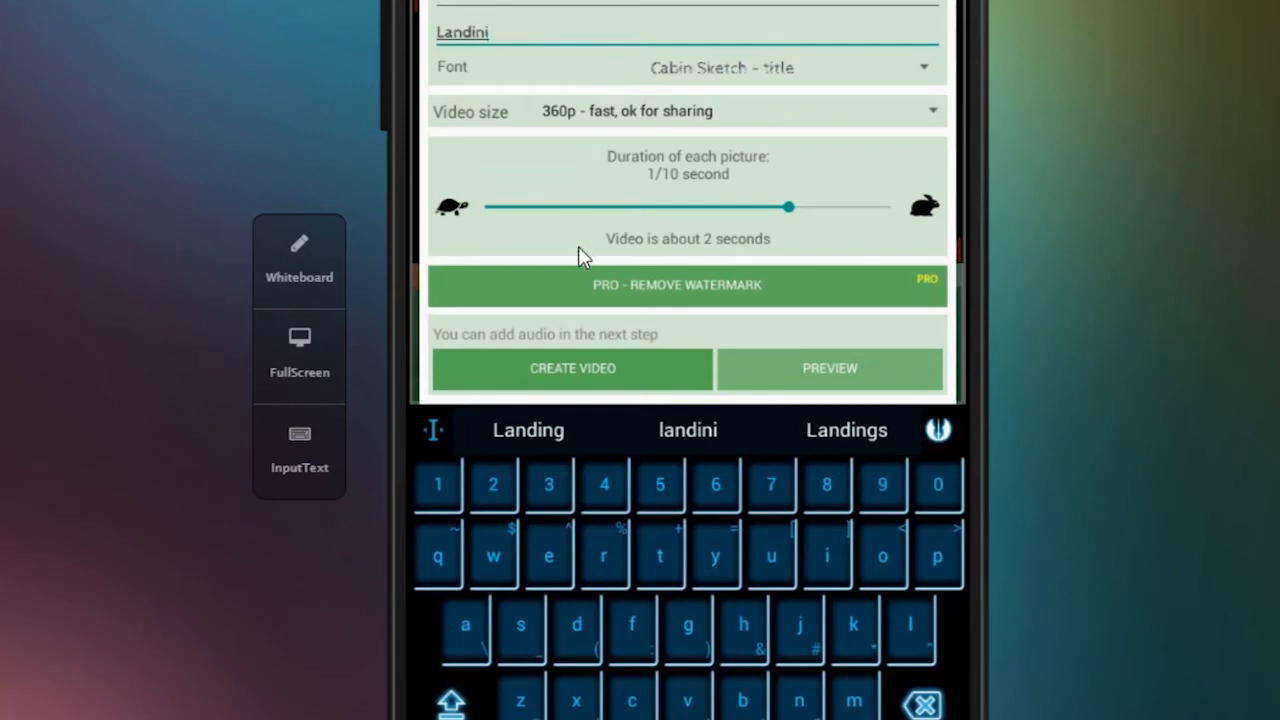
pyautogui.moveTo(584, 370)
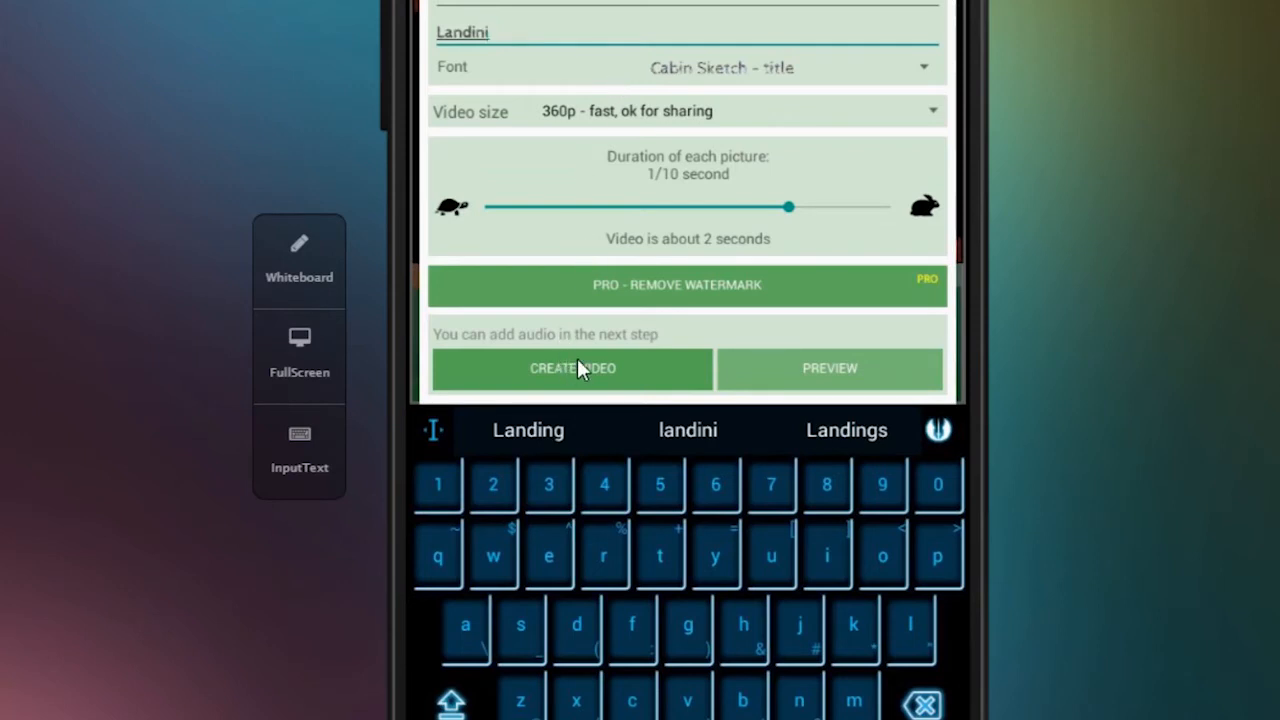
# - Render the timelapse into a video titled 'Tutorial', directed by Landini
pyautogui.click(572, 368)
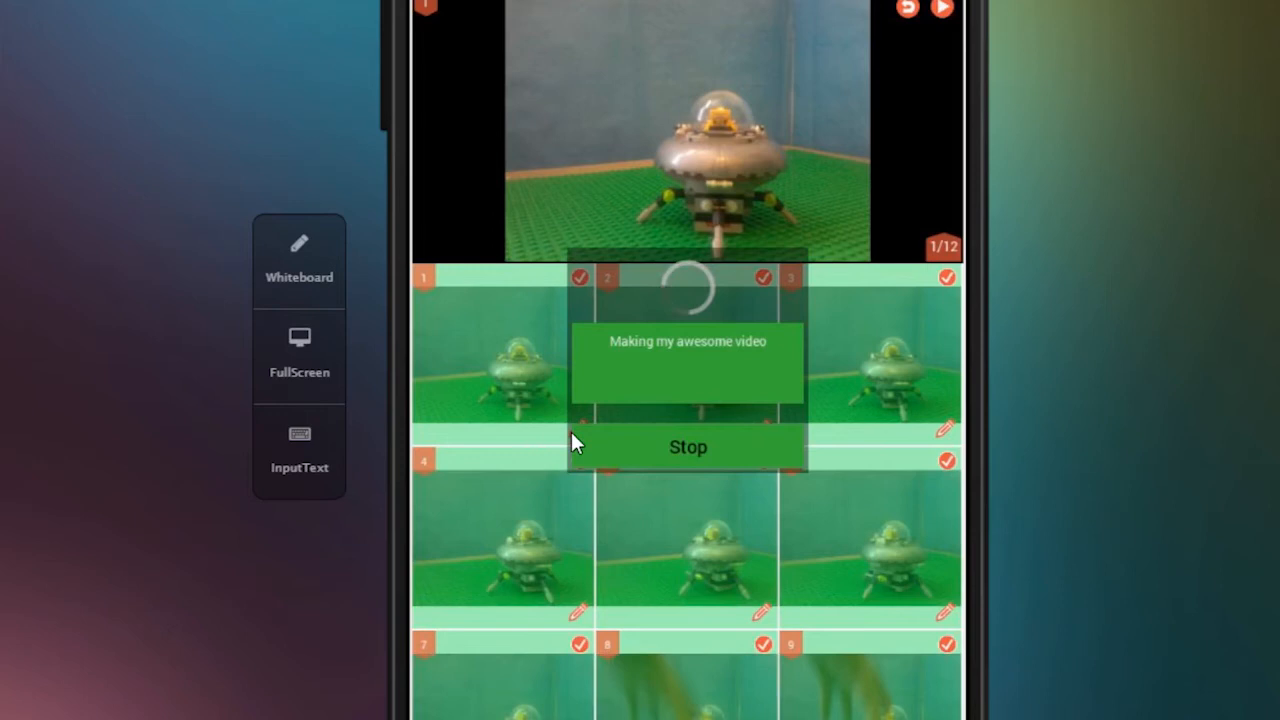
pyautogui.click(688, 447)
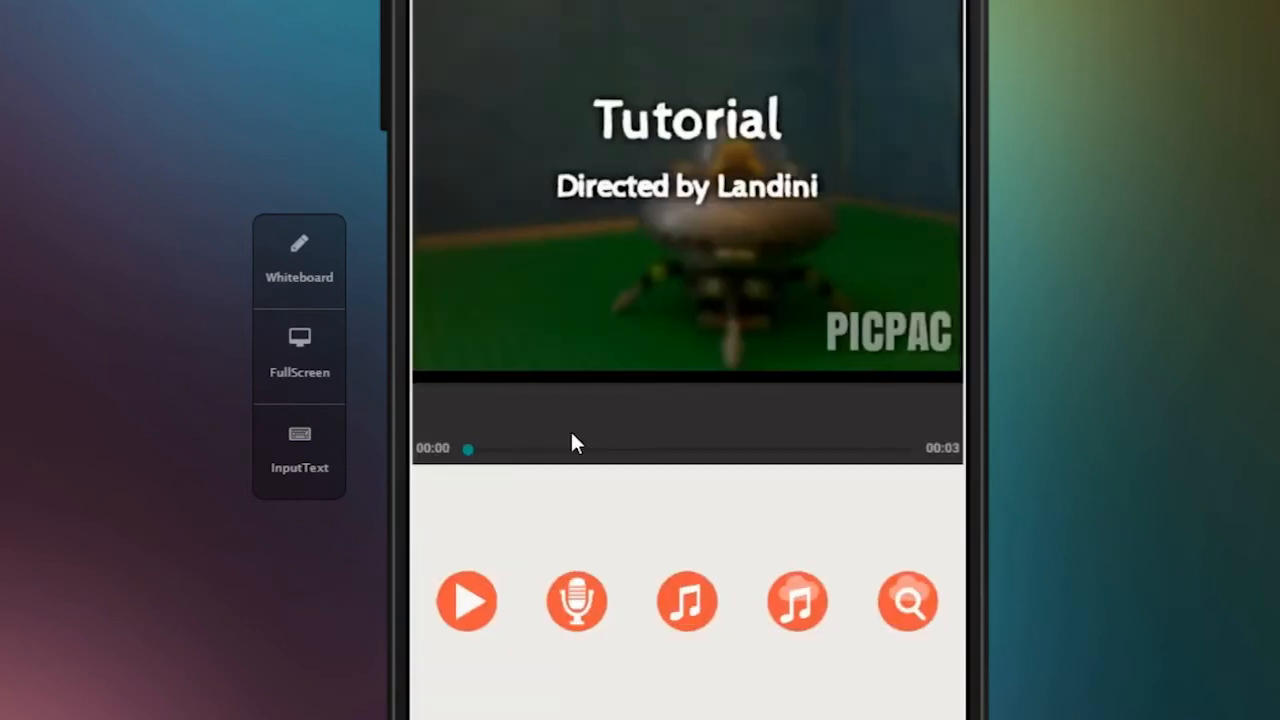
pyautogui.moveTo(470, 588)
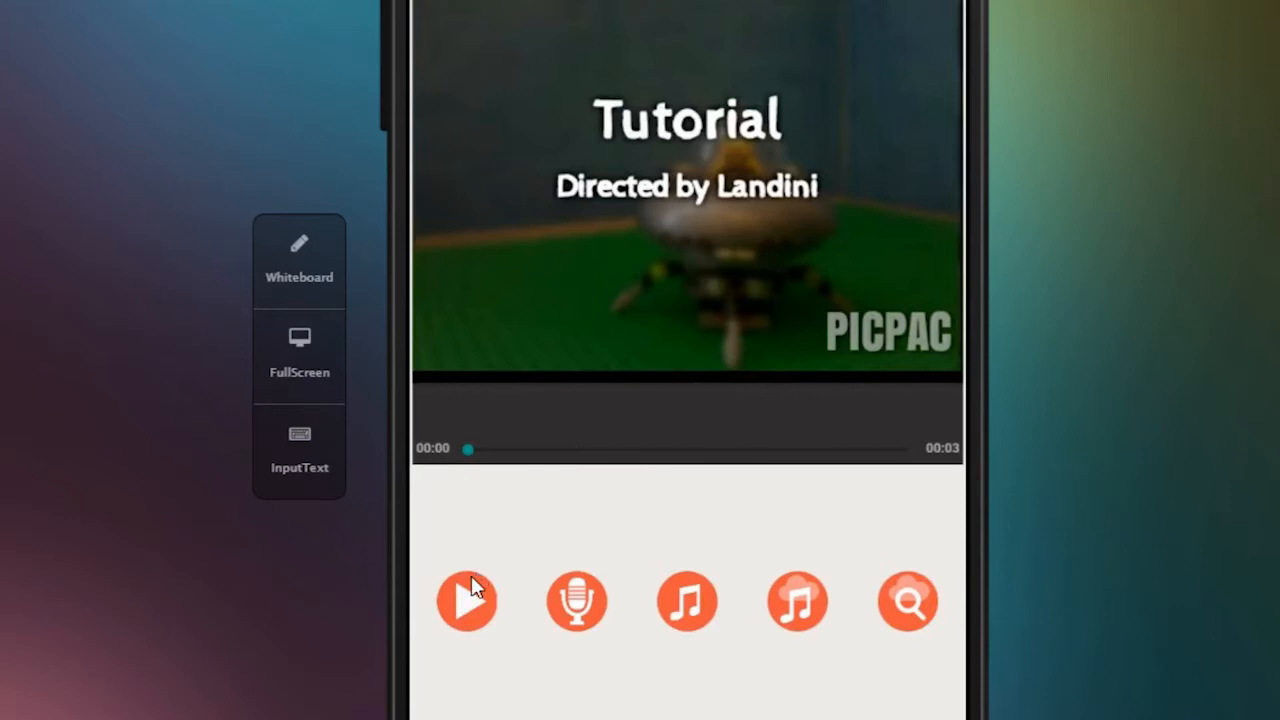
# - Preview the rendered Tutorial video, then begin recording a voiceover over it
pyautogui.click(467, 600)
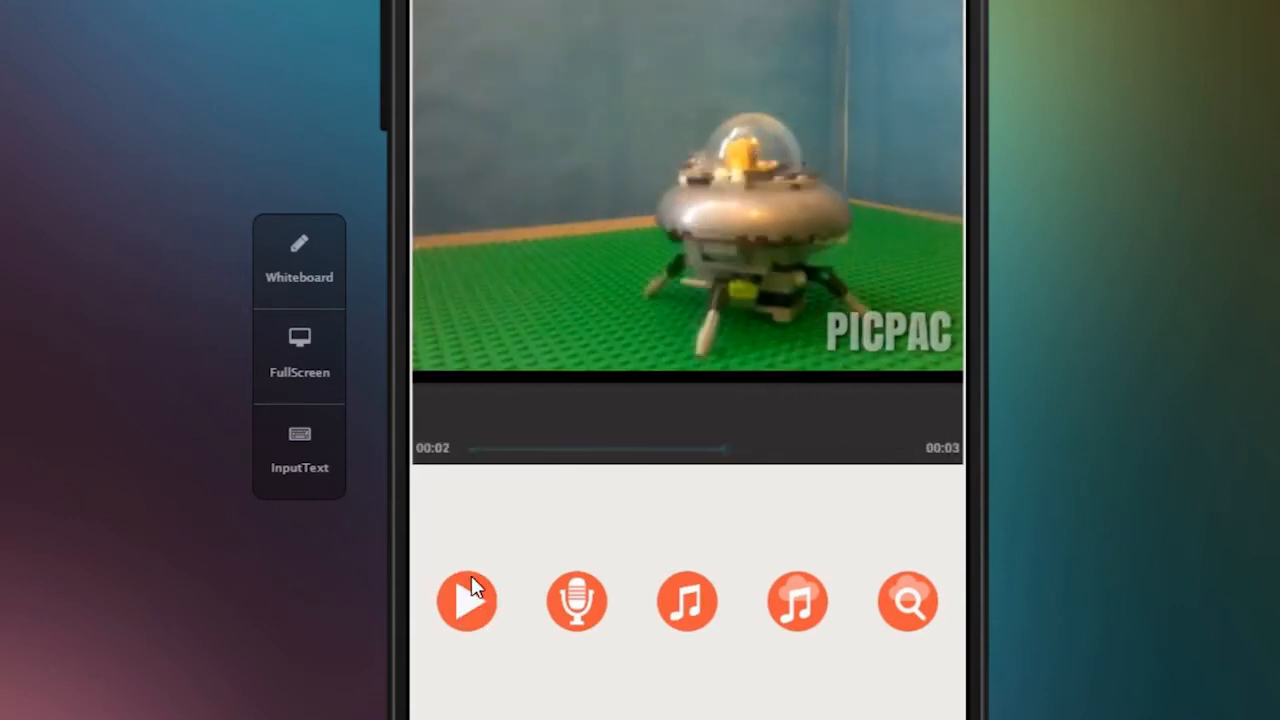
pyautogui.click(467, 600)
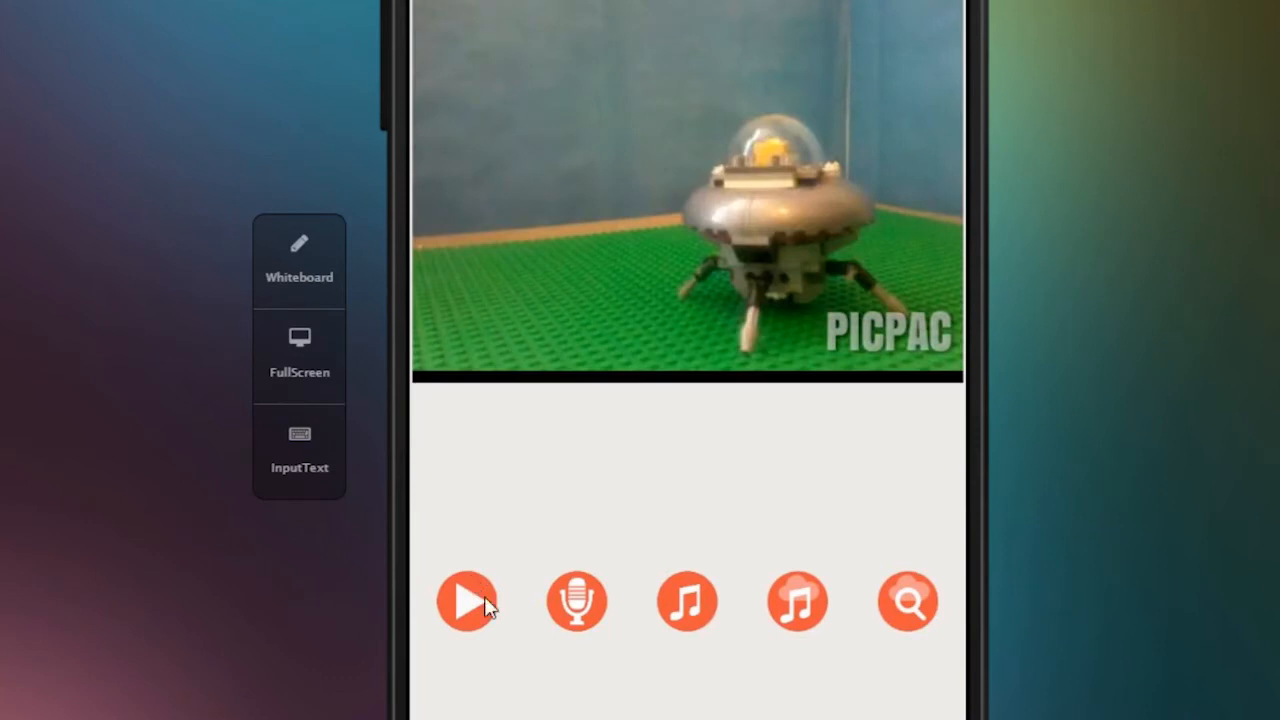
pyautogui.click(468, 600)
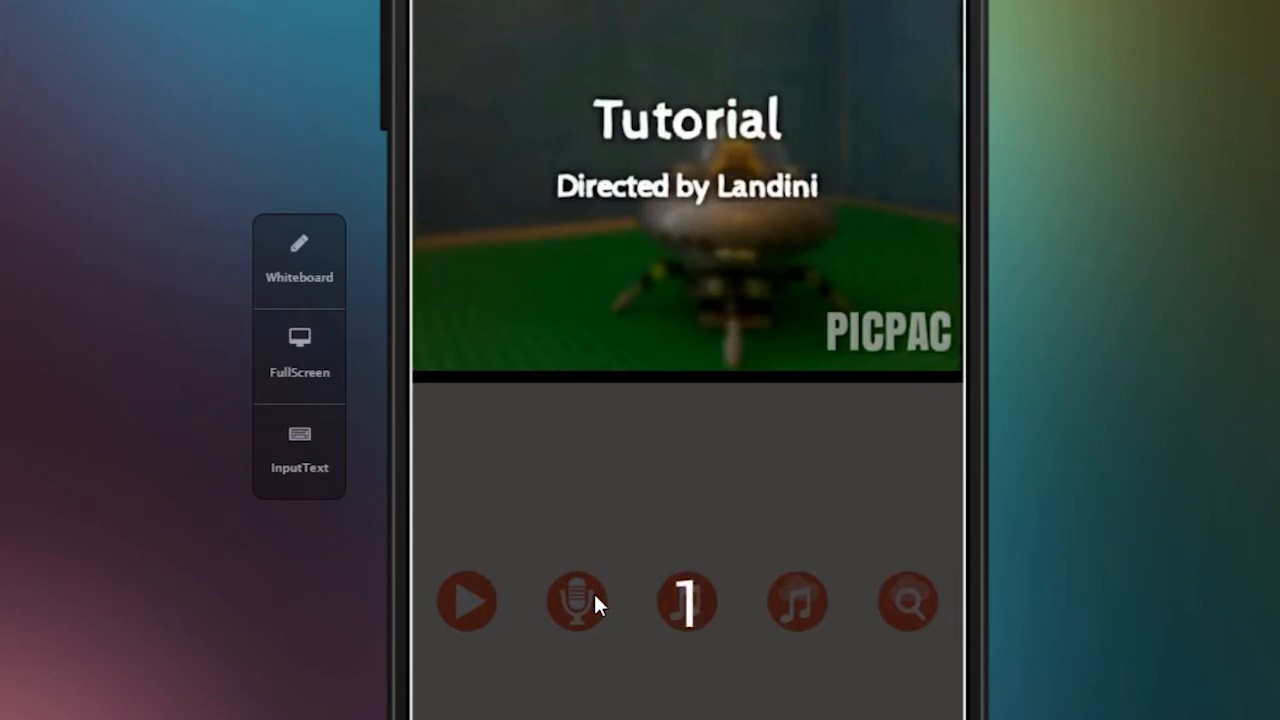
pyautogui.click(576, 600)
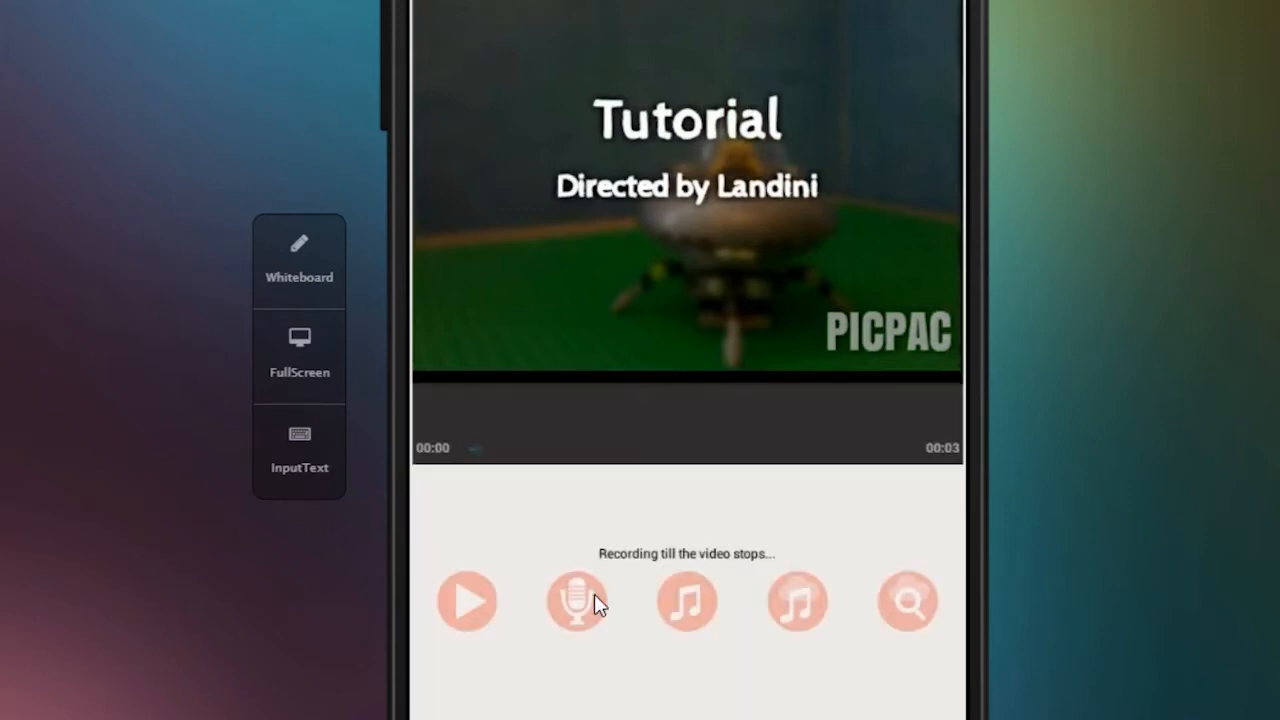
# - Finish the voiceover recording and raise the playback volume slider
pyautogui.click(577, 601)
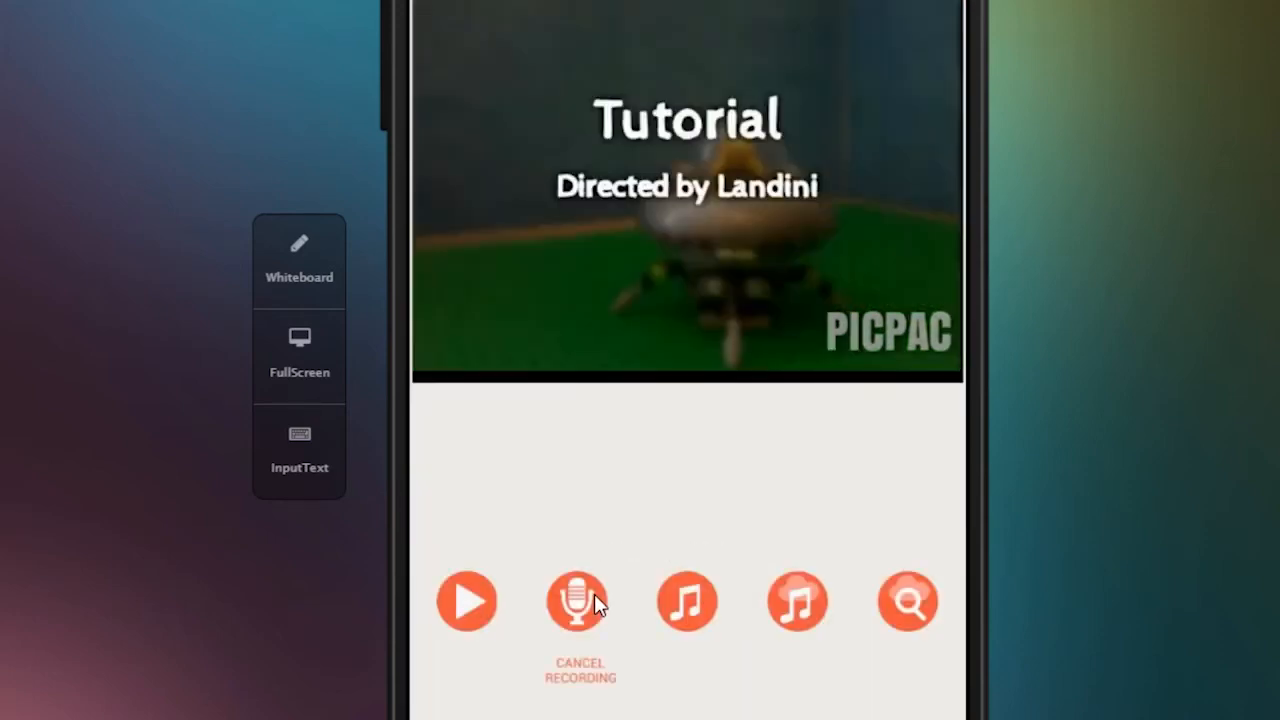
pyautogui.click(467, 601)
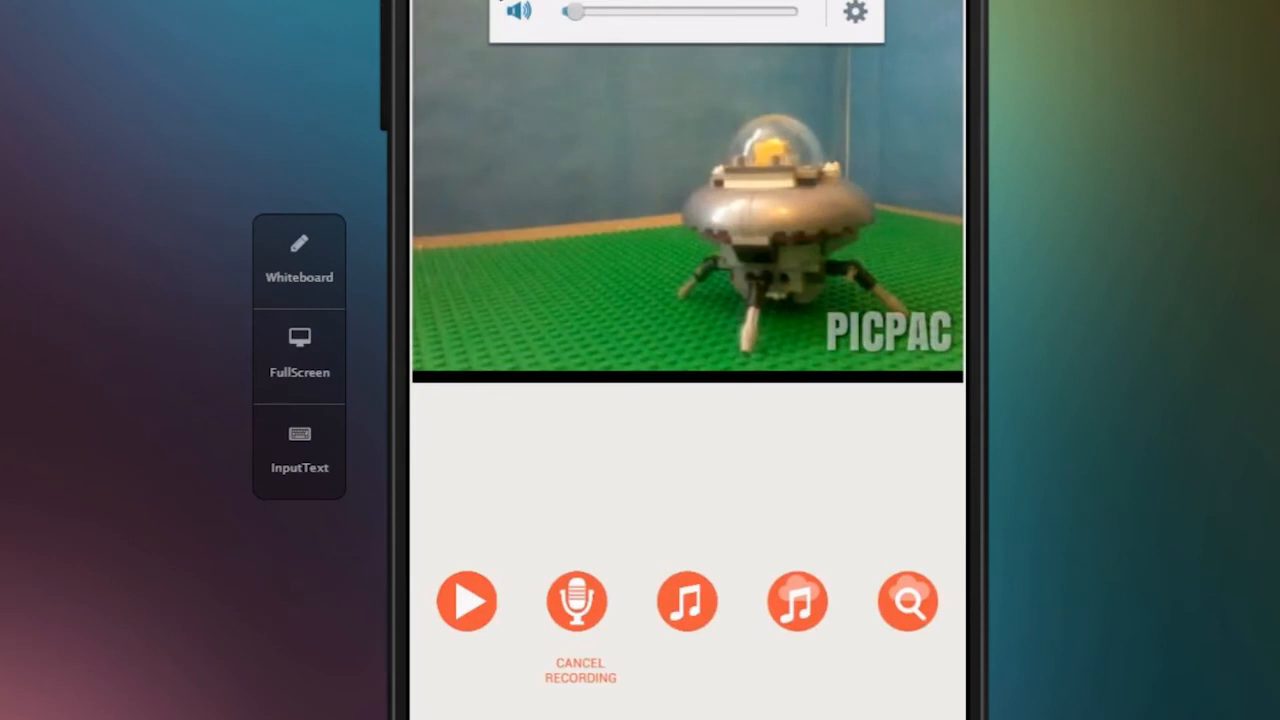
pyautogui.moveTo(573, 11); pyautogui.dragTo(710, 11)
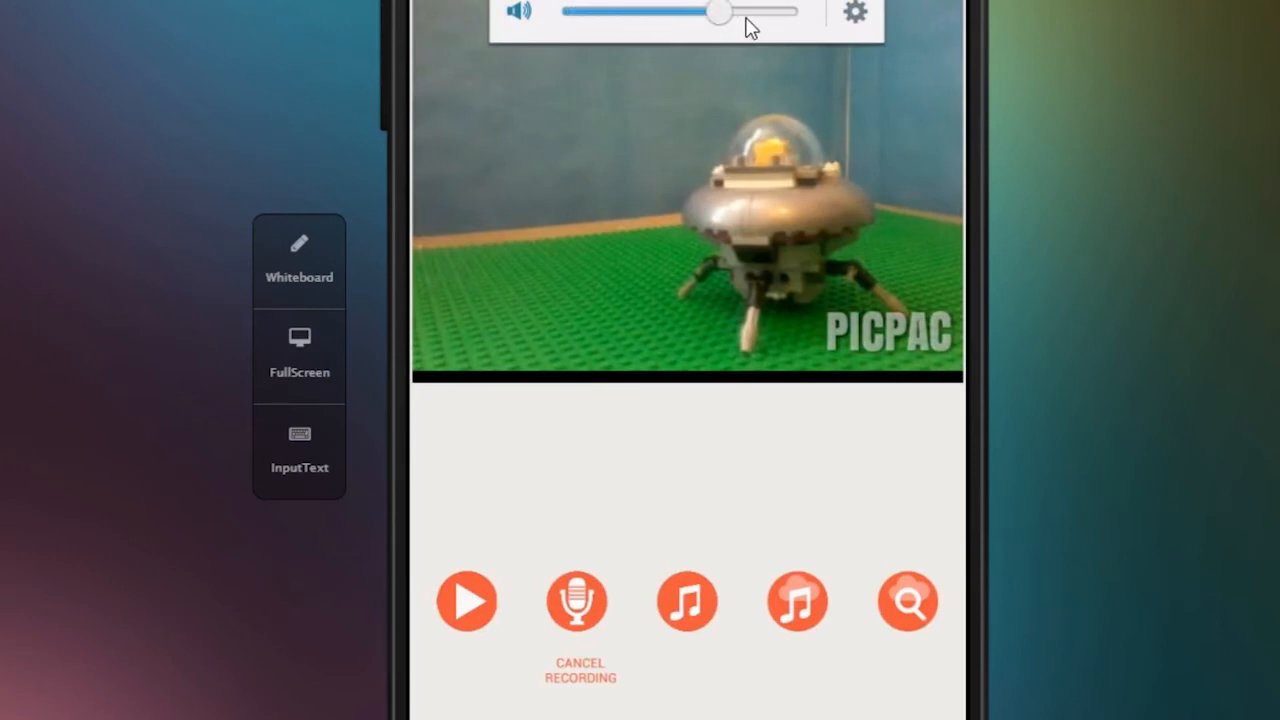
pyautogui.moveTo(710, 11); pyautogui.dragTo(735, 11)
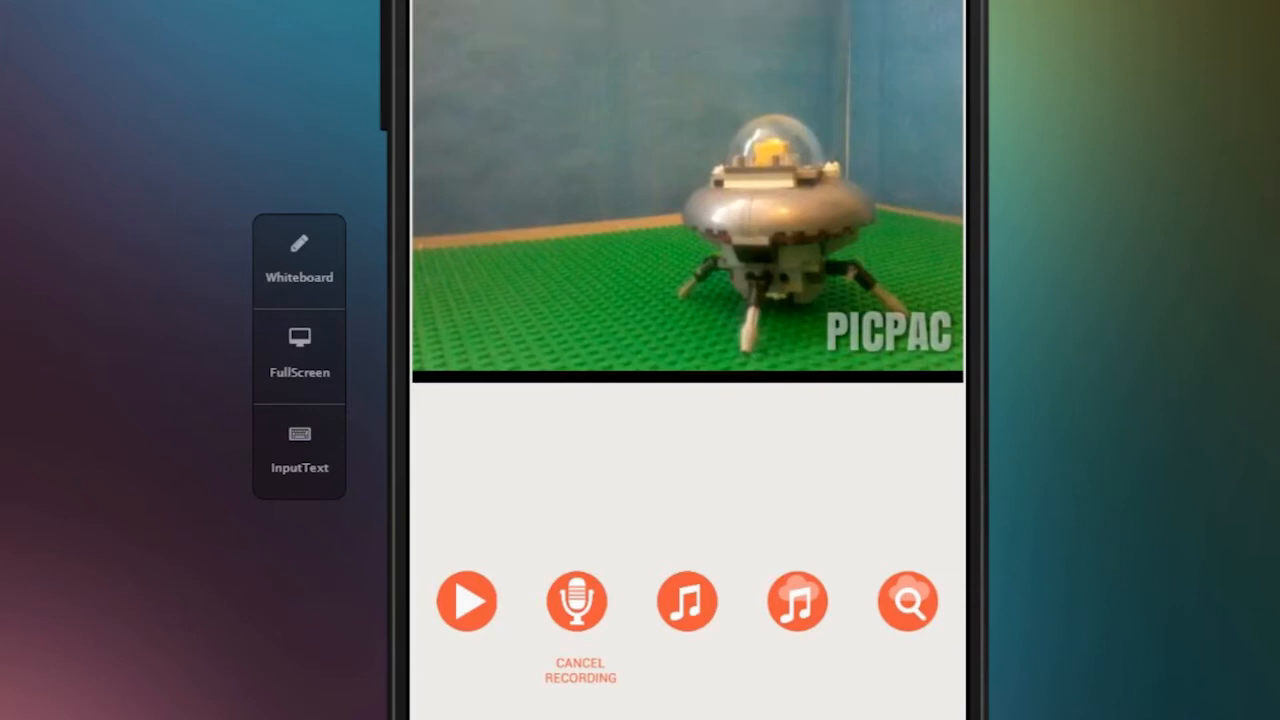
# - Play back the narrated video to its end to review the result
pyautogui.click(466, 600)
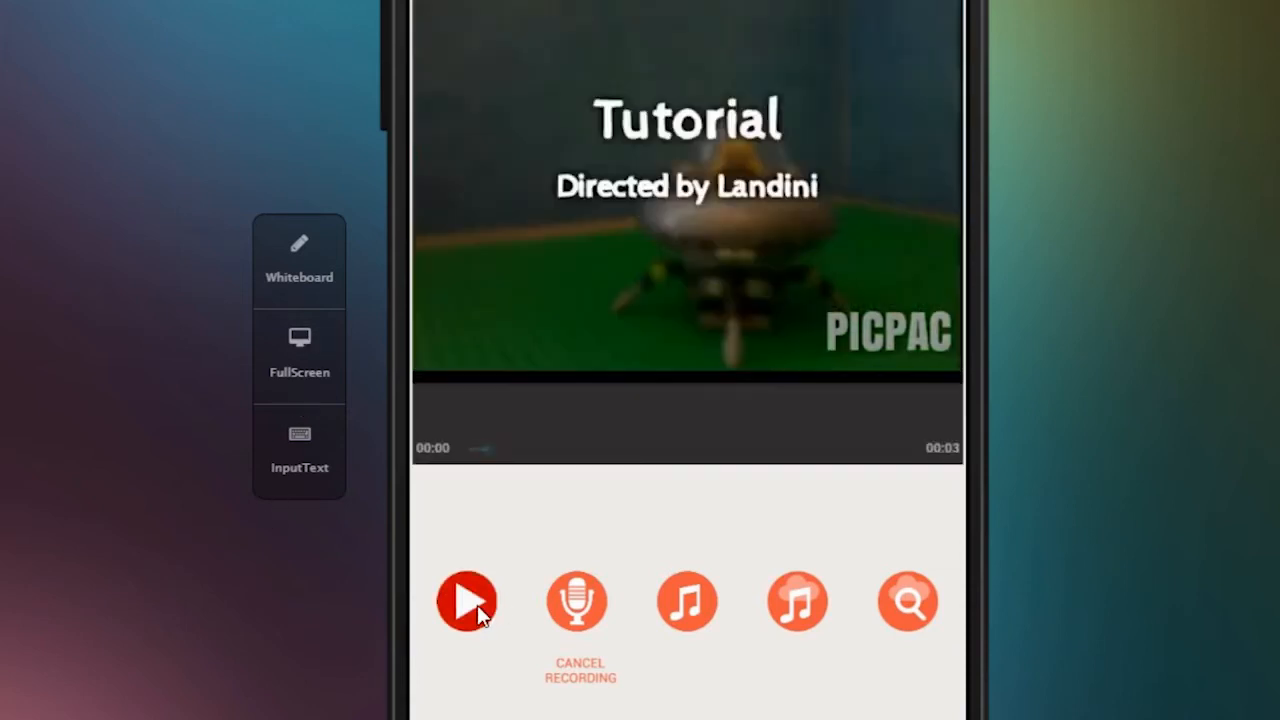
pyautogui.click(467, 601)
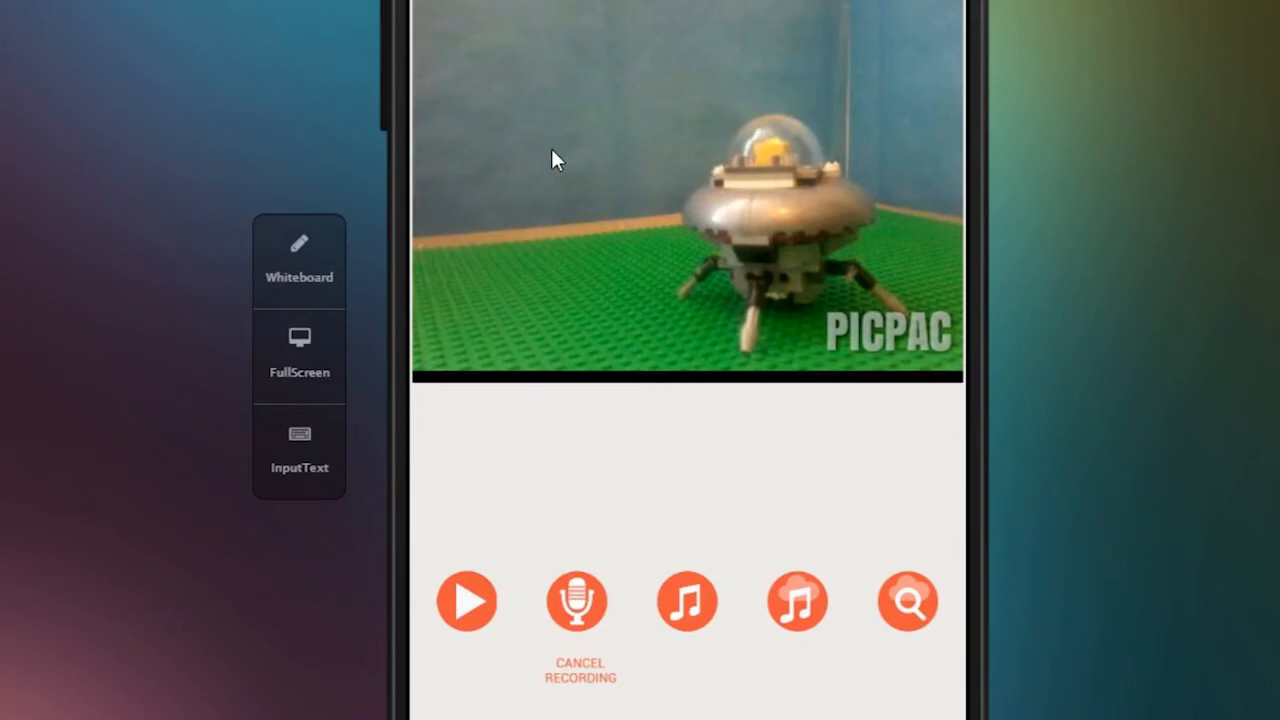
pyautogui.moveTo(1003, 380)
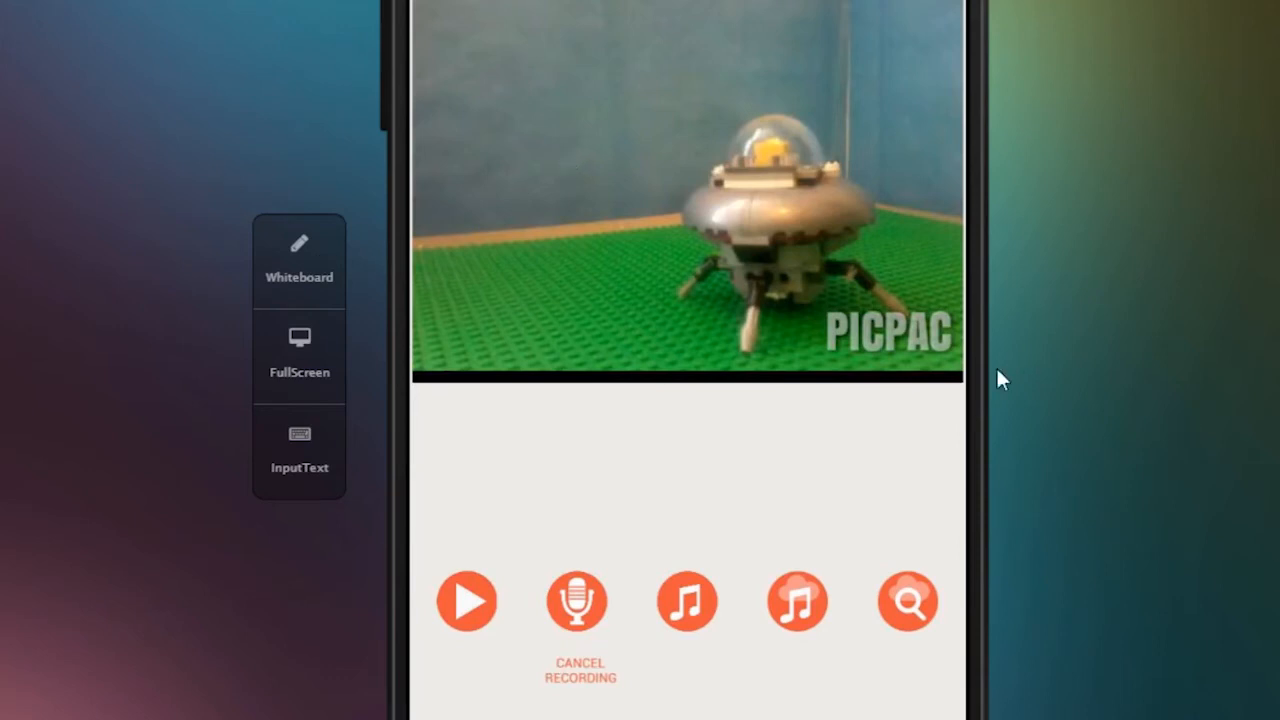
pyautogui.moveTo(687, 601)
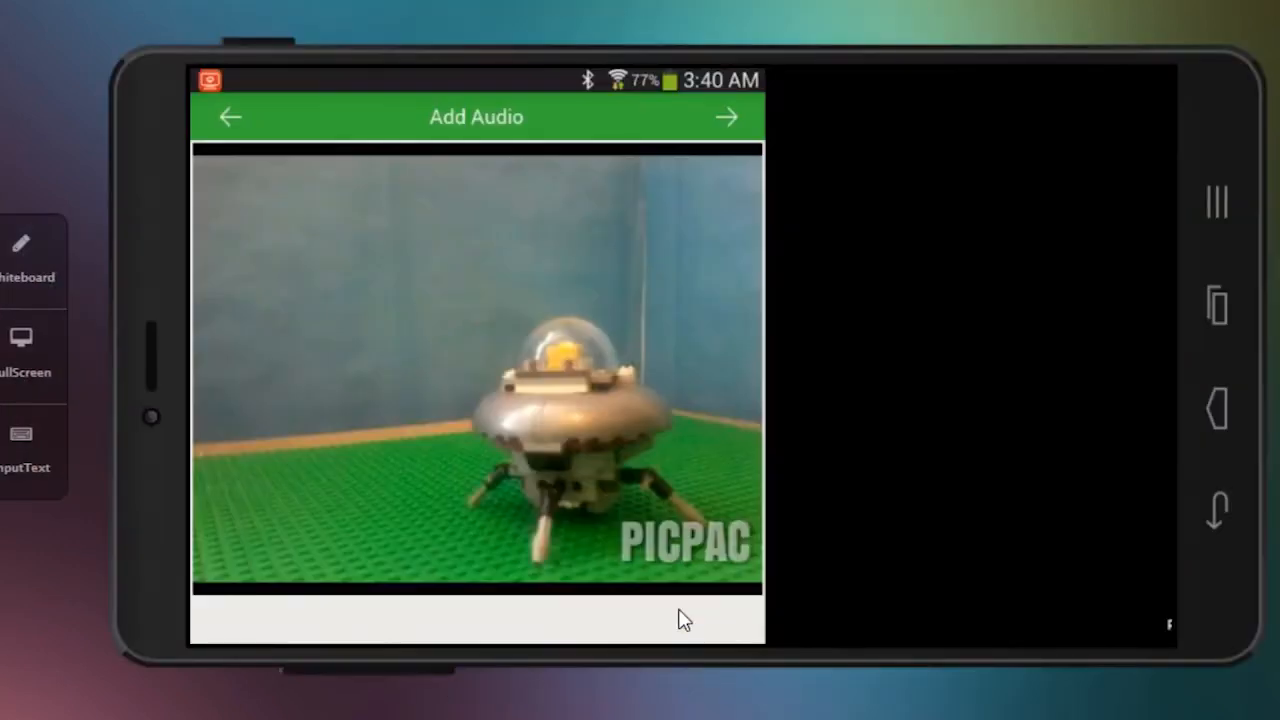
pyautogui.click(726, 117)
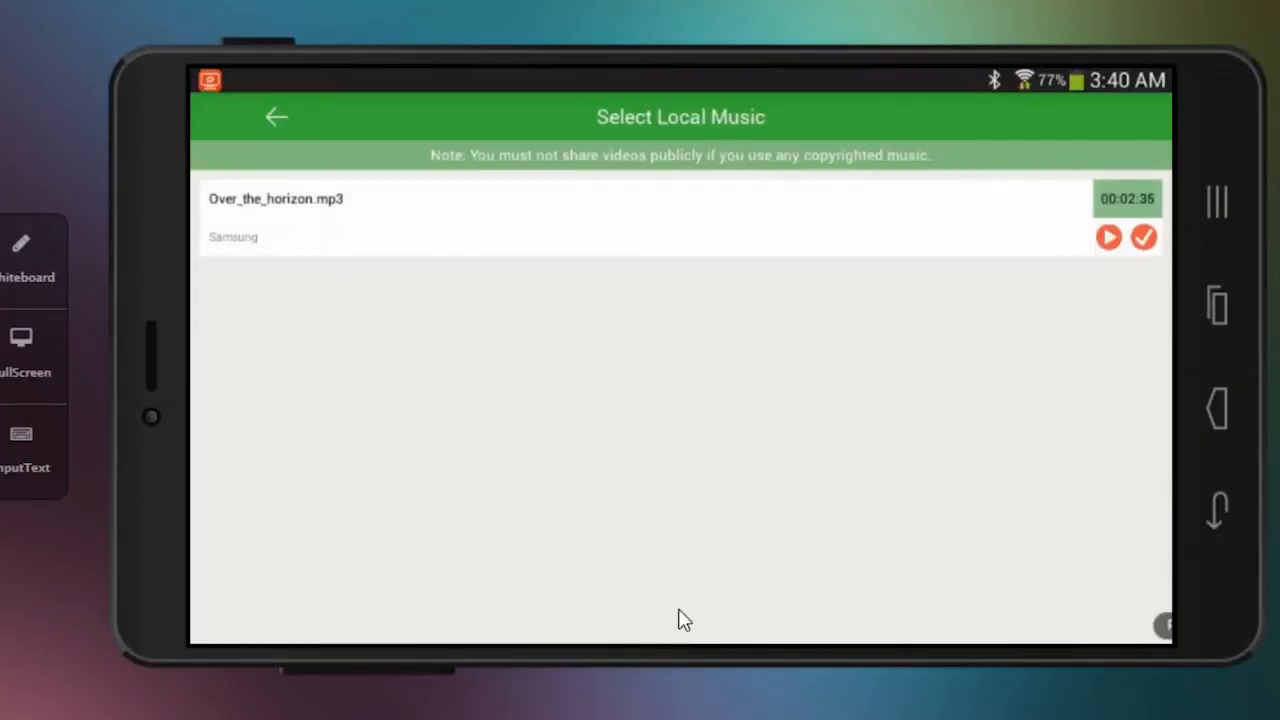
pyautogui.moveTo(658, 402)
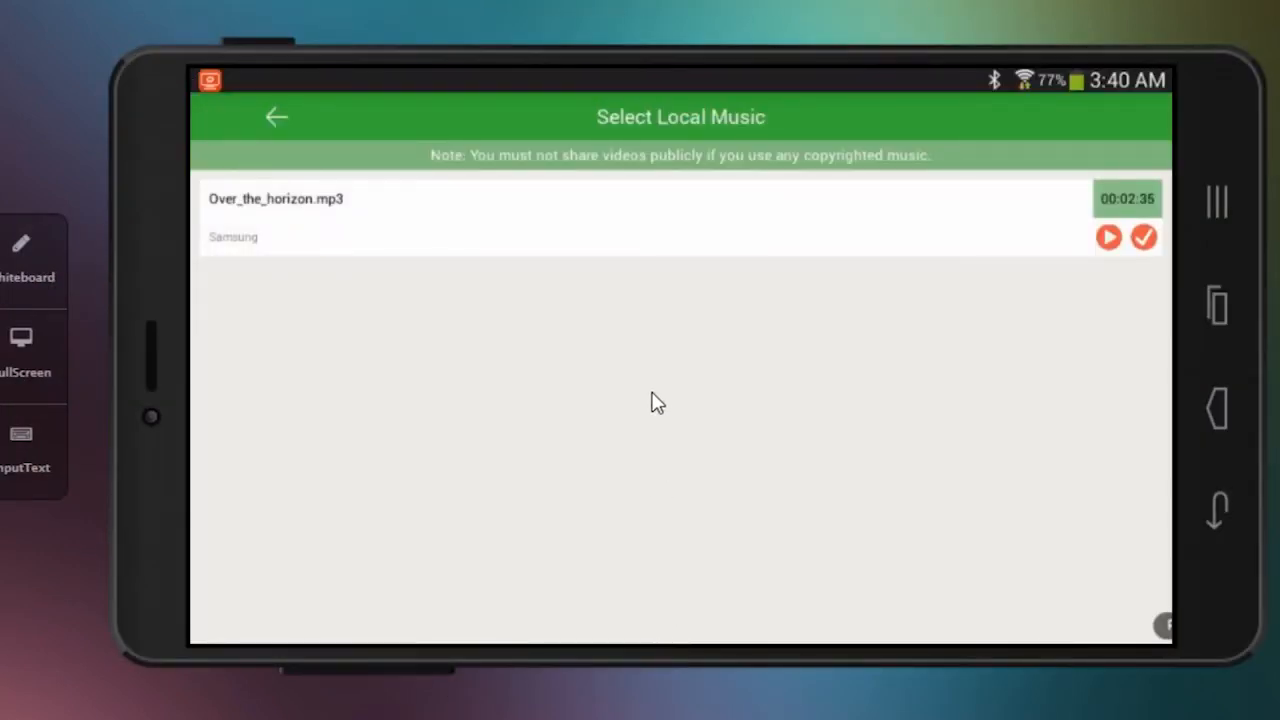
pyautogui.moveTo(630, 380)
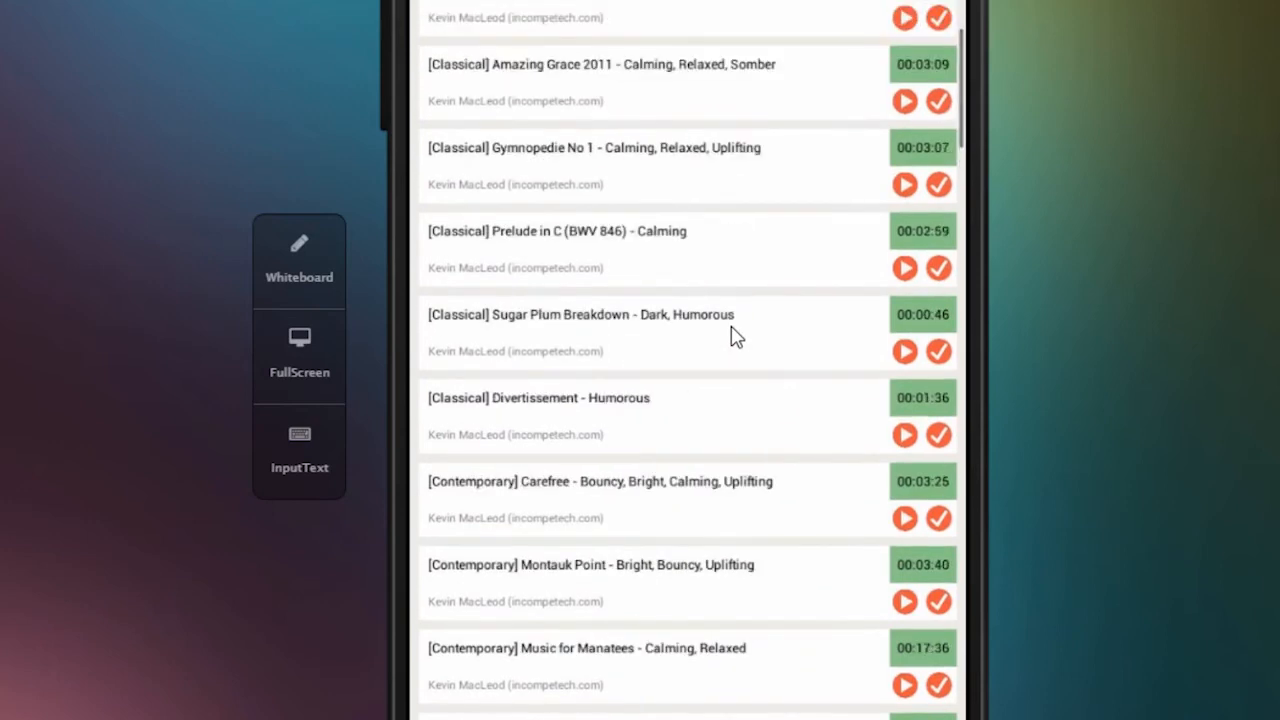
pyautogui.scroll(-3)
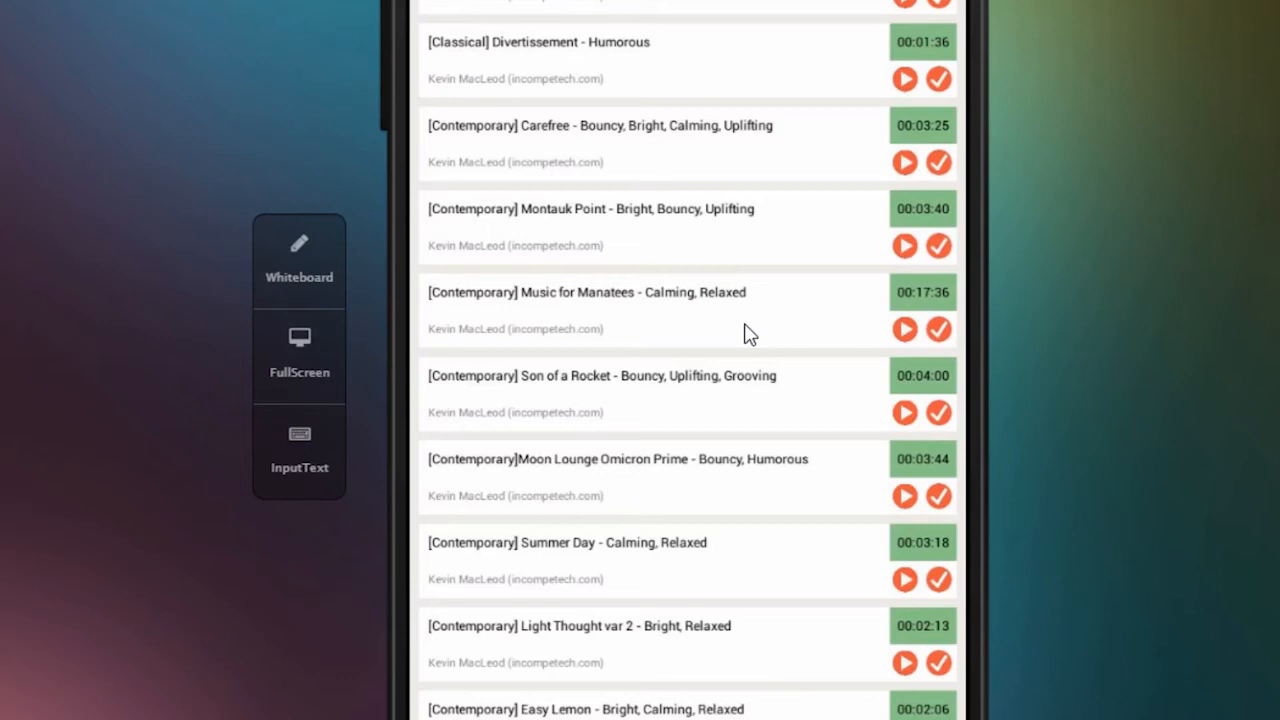
pyautogui.scroll(-3)
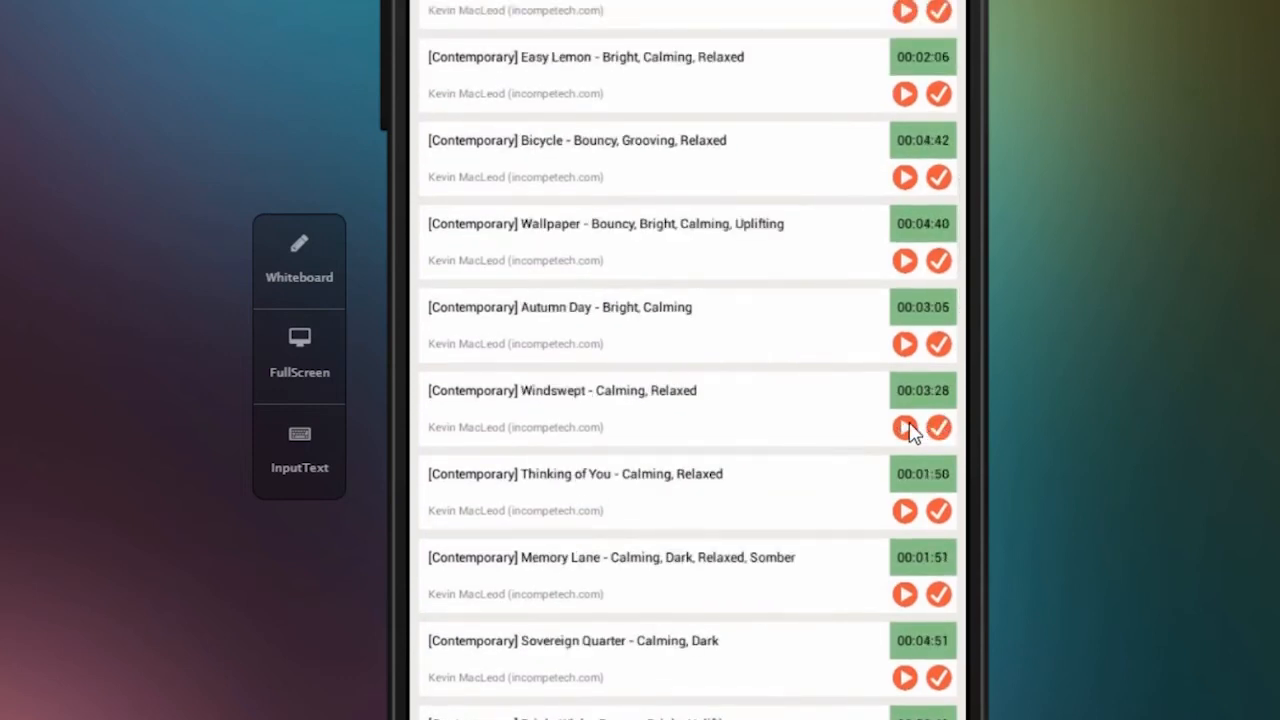
pyautogui.moveTo(450, 18)
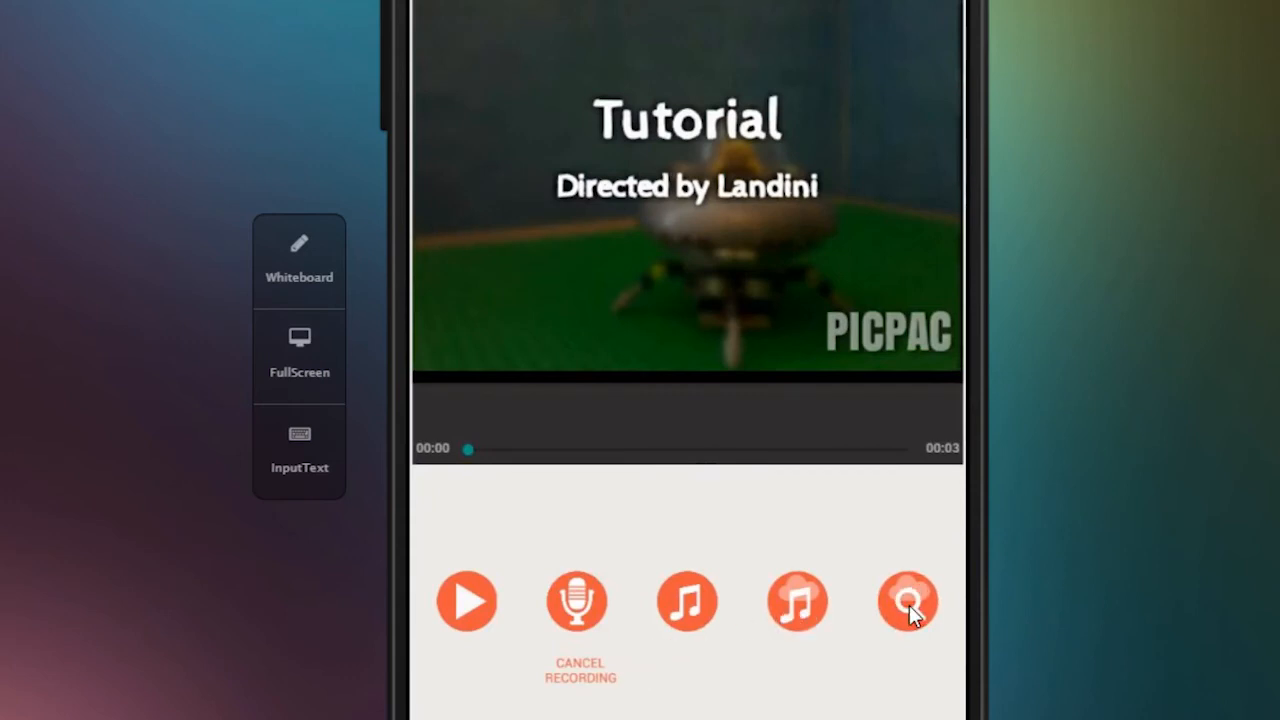
# - Search the online music library for 'batman' to list matching tracks
pyautogui.click(906, 600)
pyautogui.write('ba')
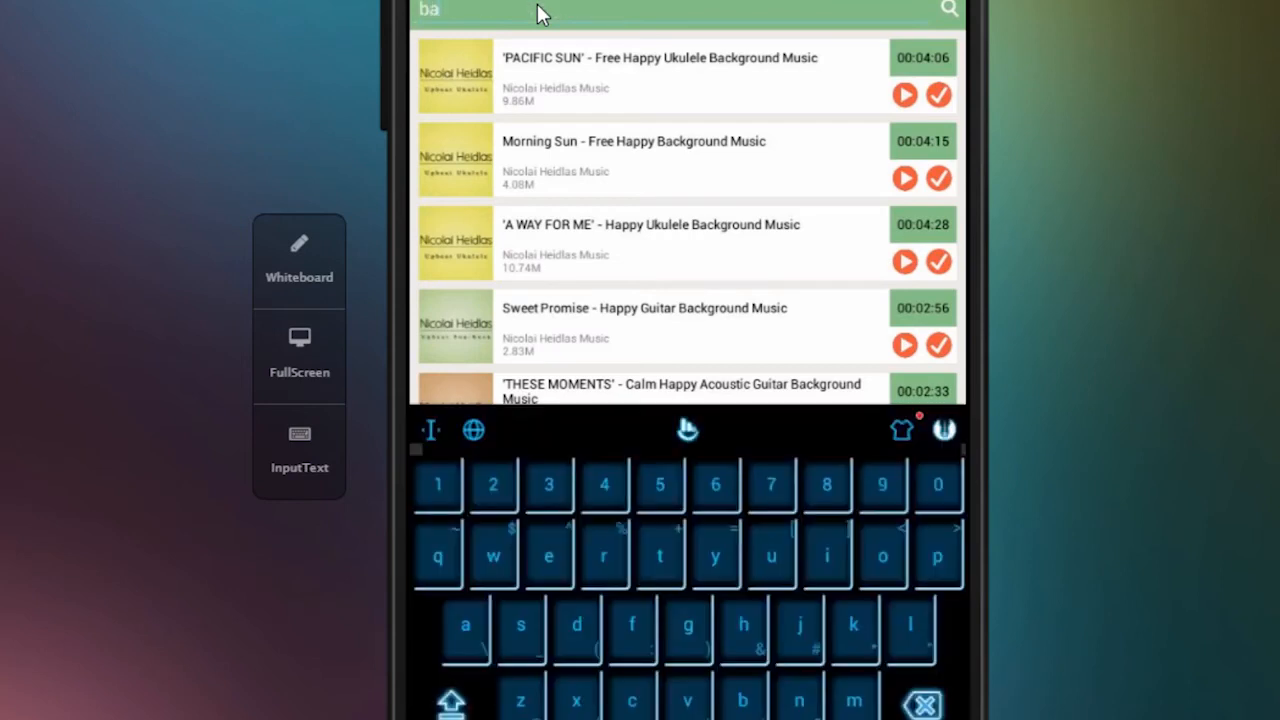
pyautogui.write('tman')
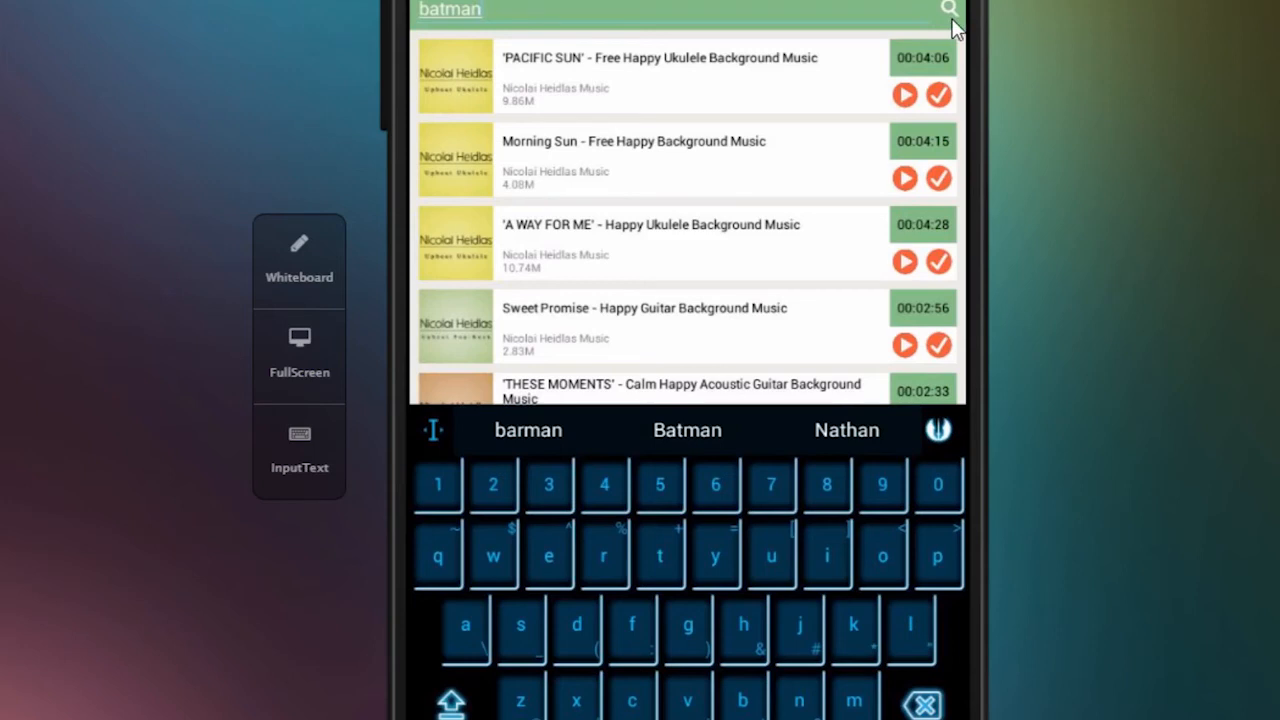
pyautogui.click(948, 9)
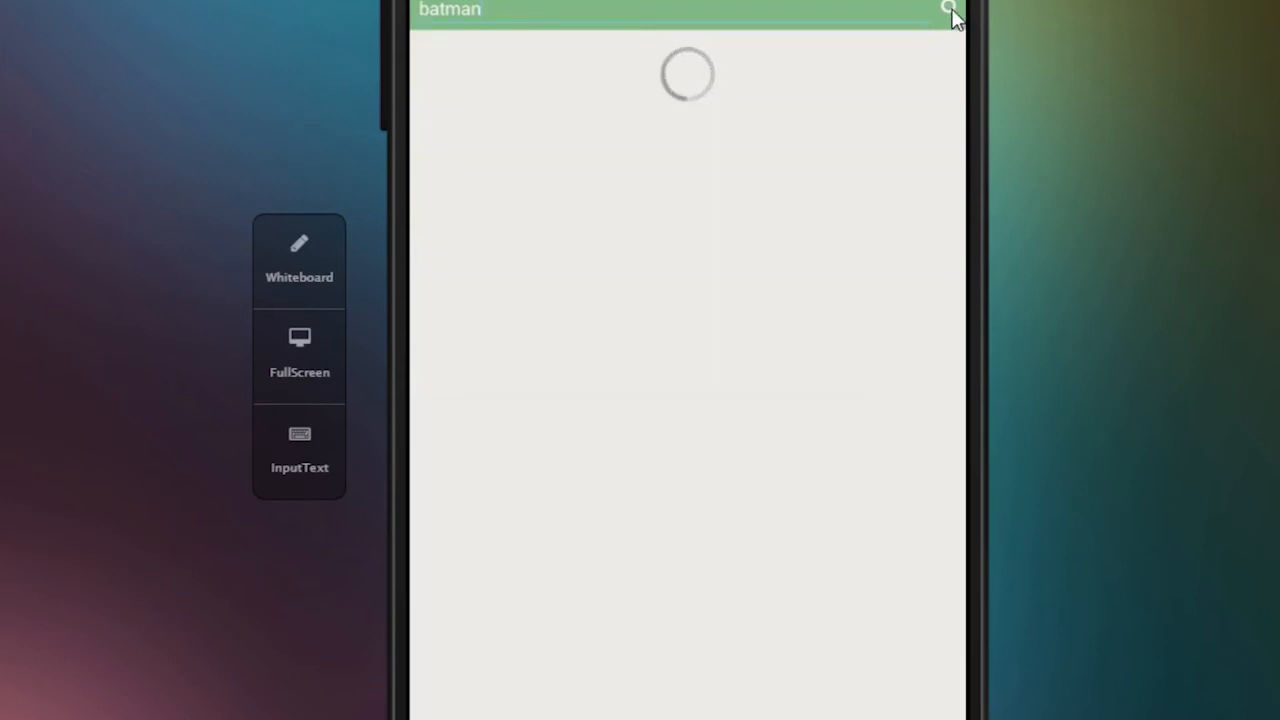
pyautogui.click(947, 10)
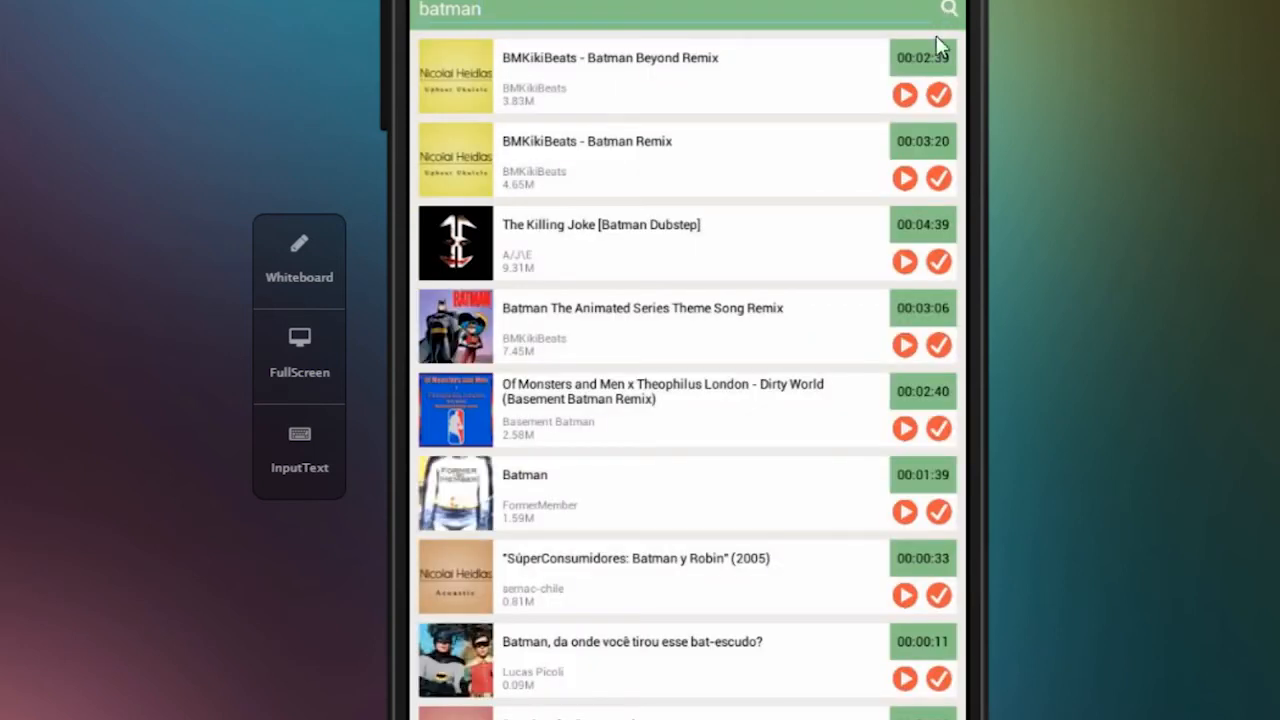